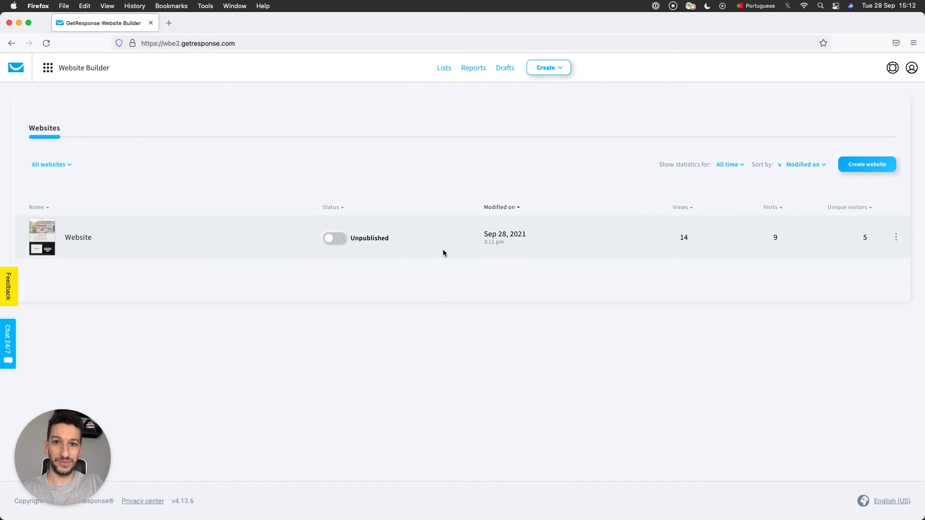
mouse_move(447, 314)
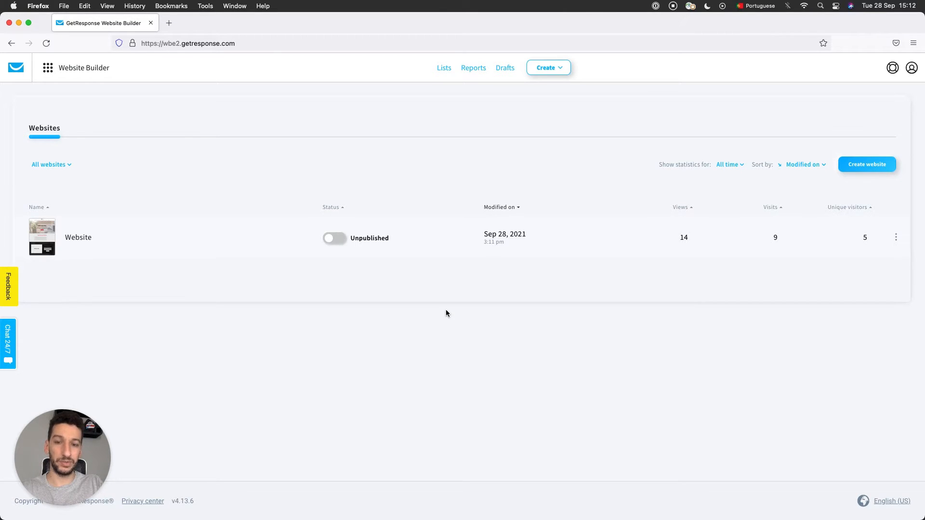
mouse_move(367, 189)
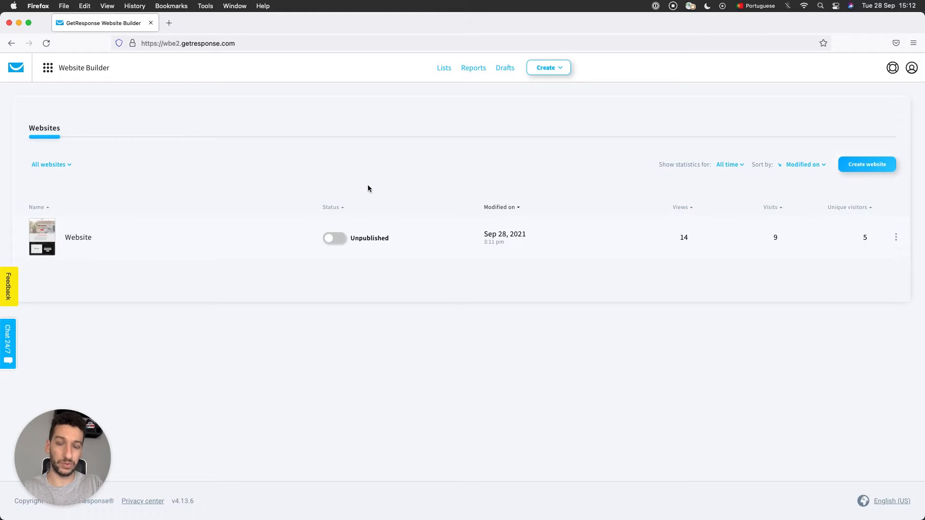
mouse_move(369, 196)
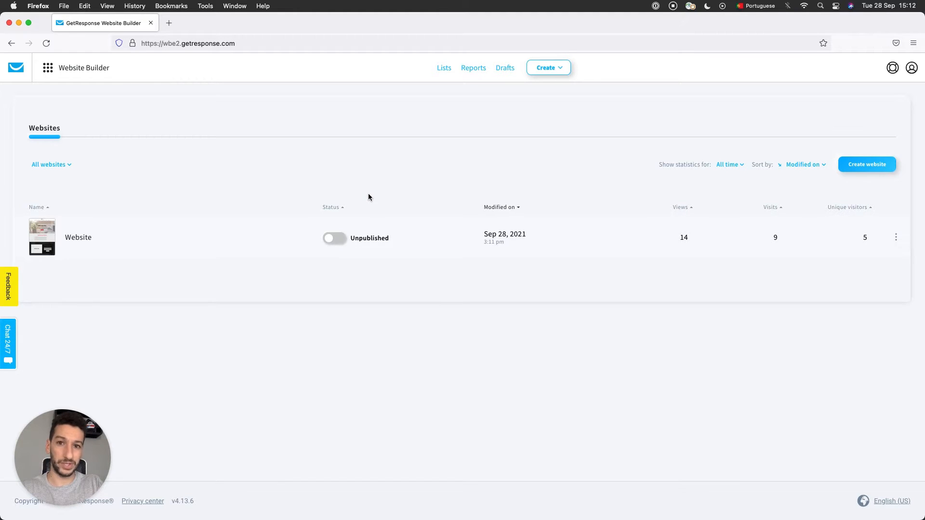
Step: Open the Website site's overview and show its additional editing options
click(48, 67)
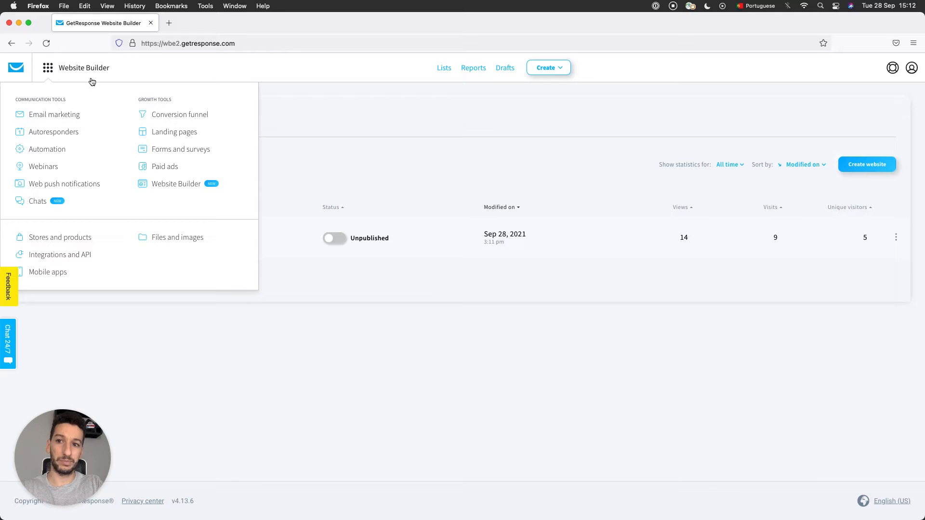
mouse_move(145, 175)
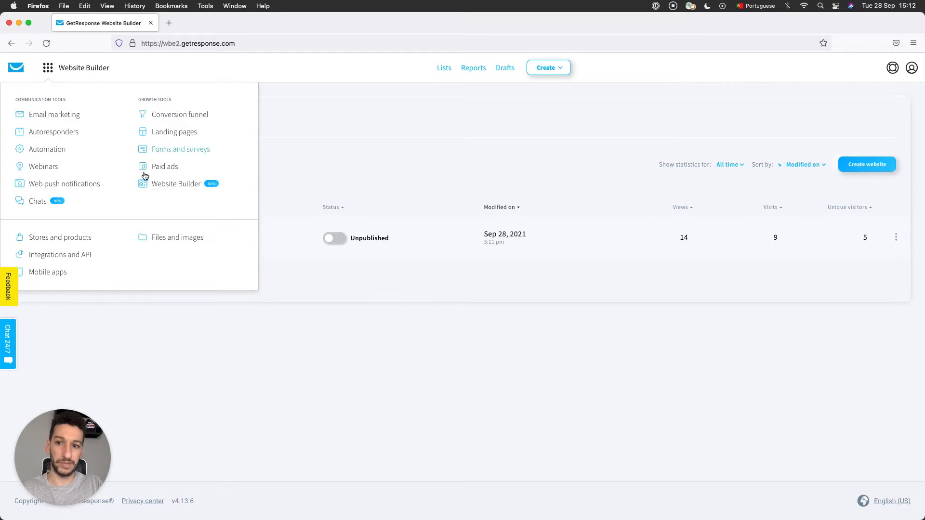
mouse_move(246, 178)
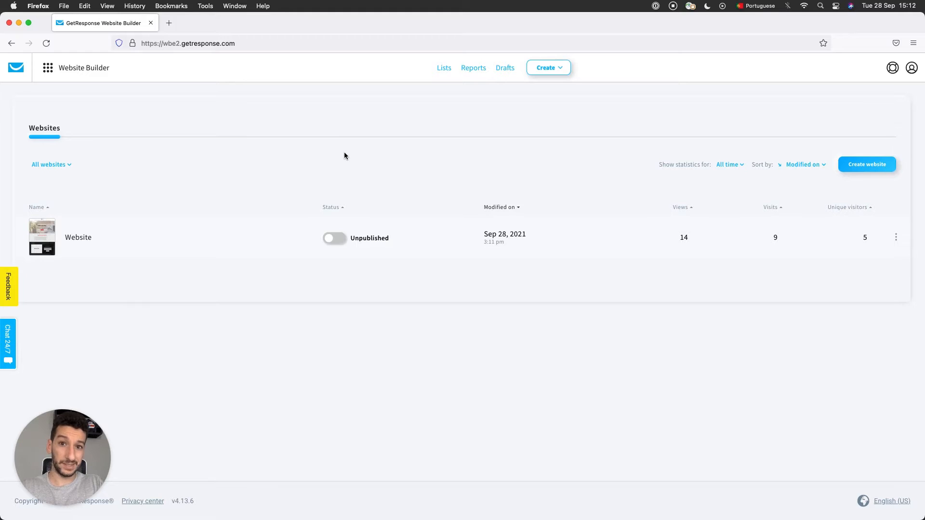
mouse_move(424, 159)
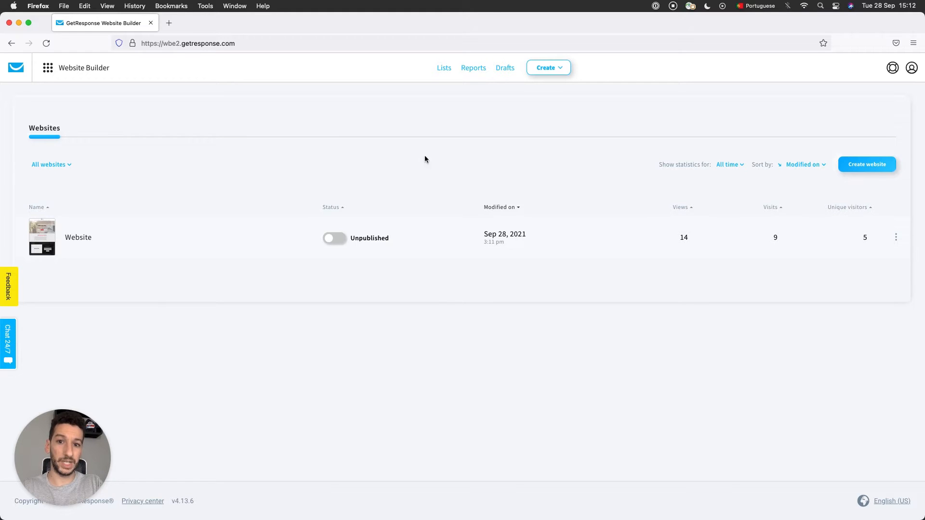
click(896, 237)
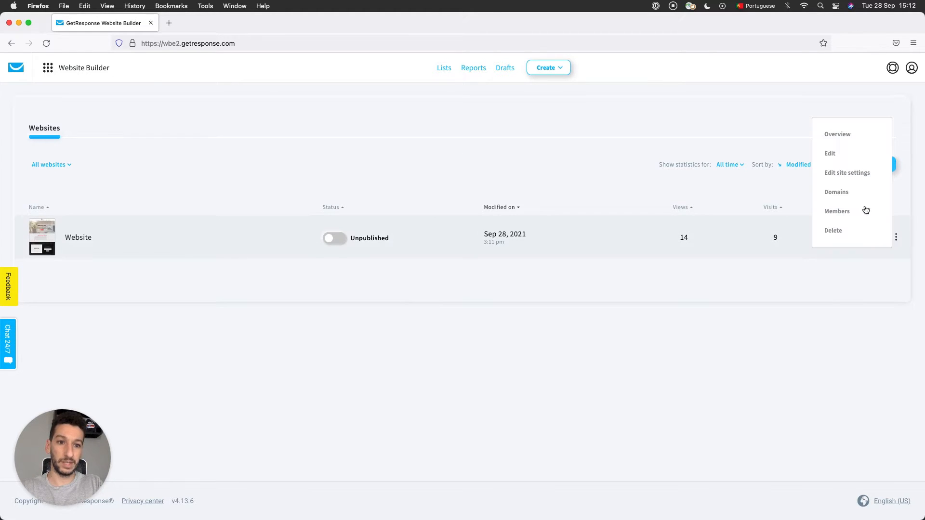
click(206, 296)
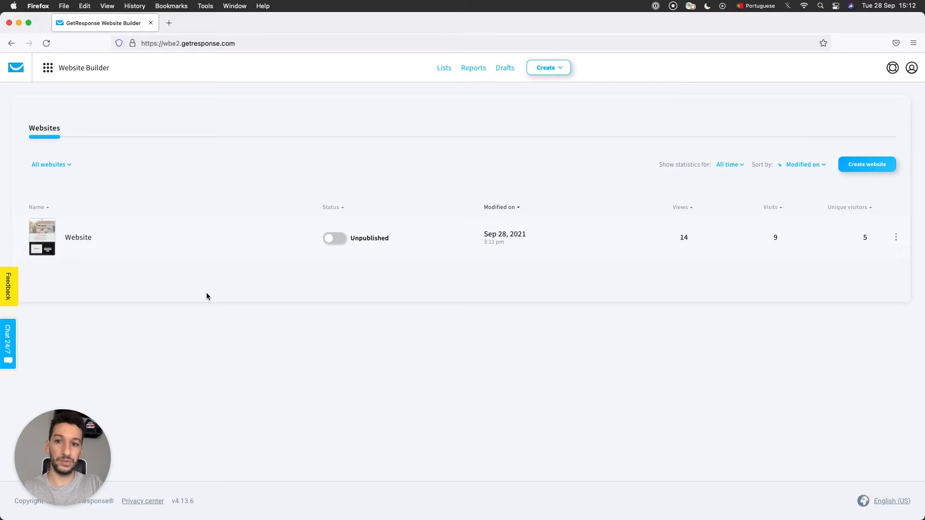
mouse_move(78, 237)
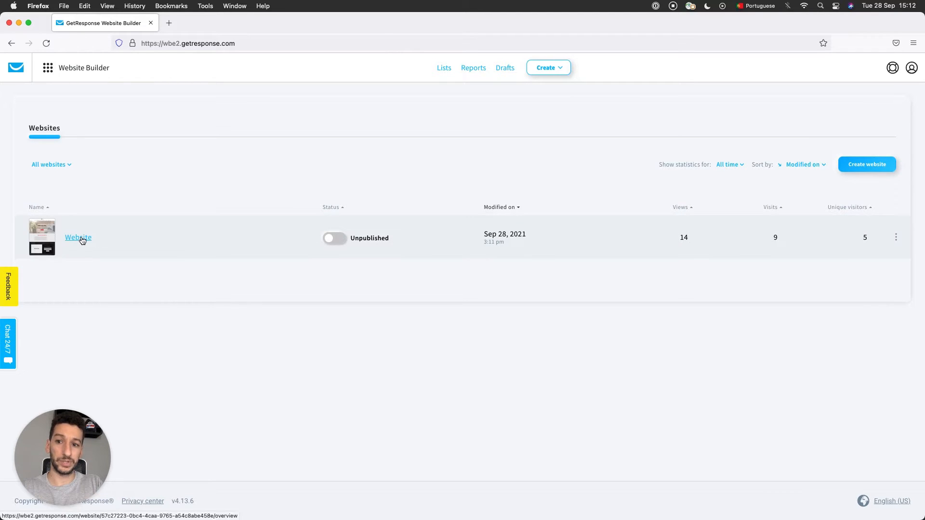
click(79, 237)
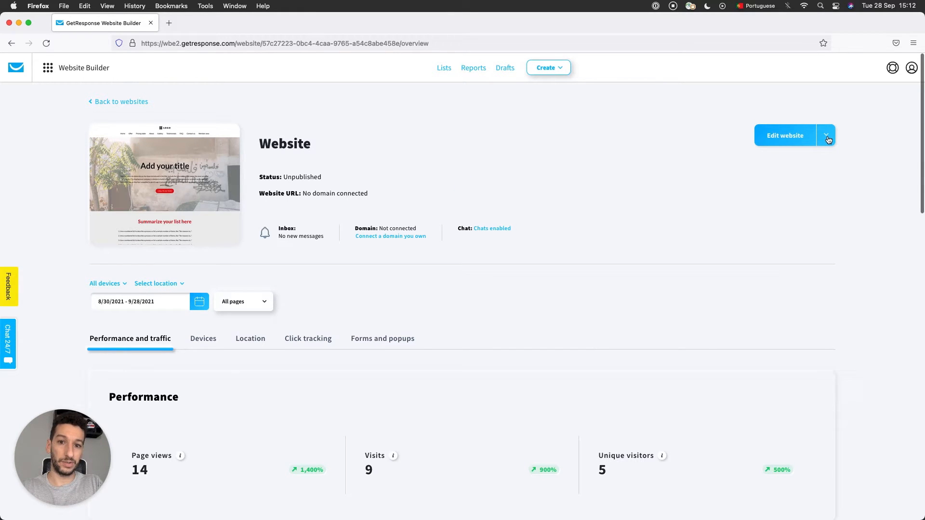
click(827, 135)
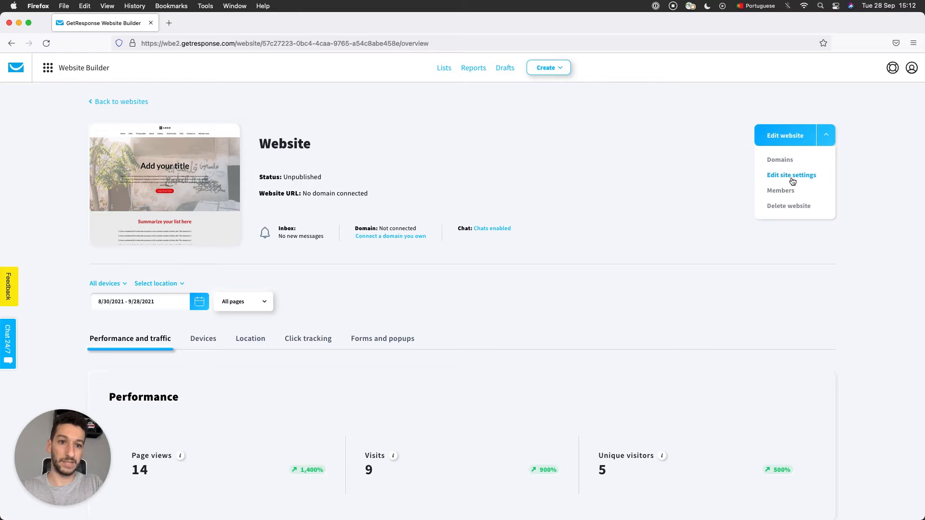
Step: In site settings, rename the site from Website to Language School
click(791, 176)
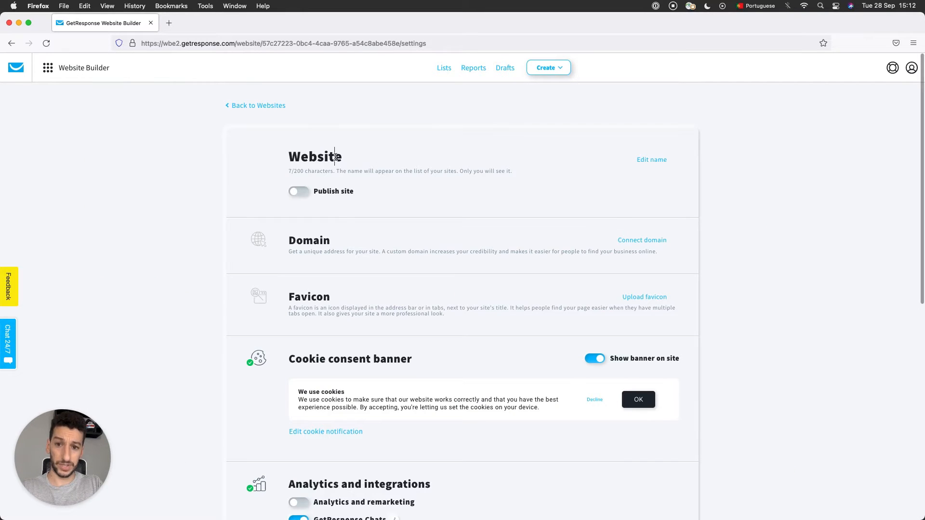
double_click(315, 156)
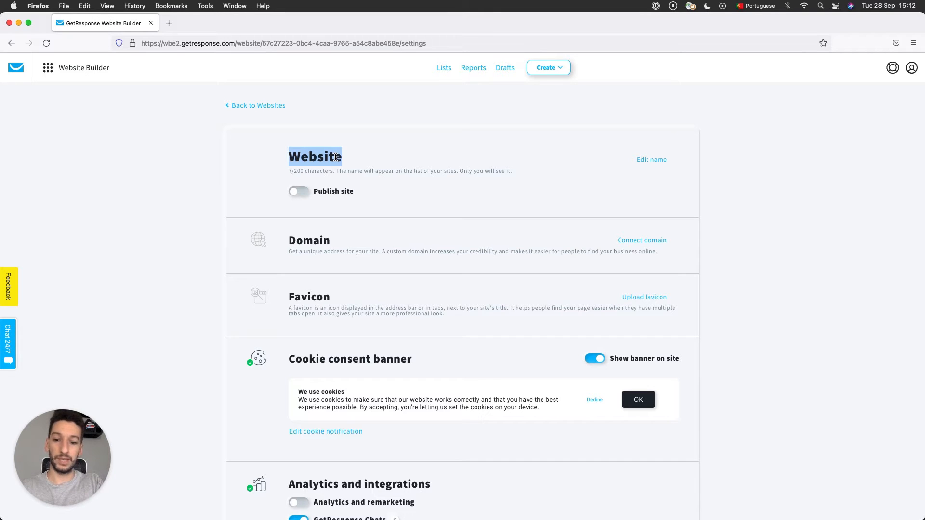
text(Language School)
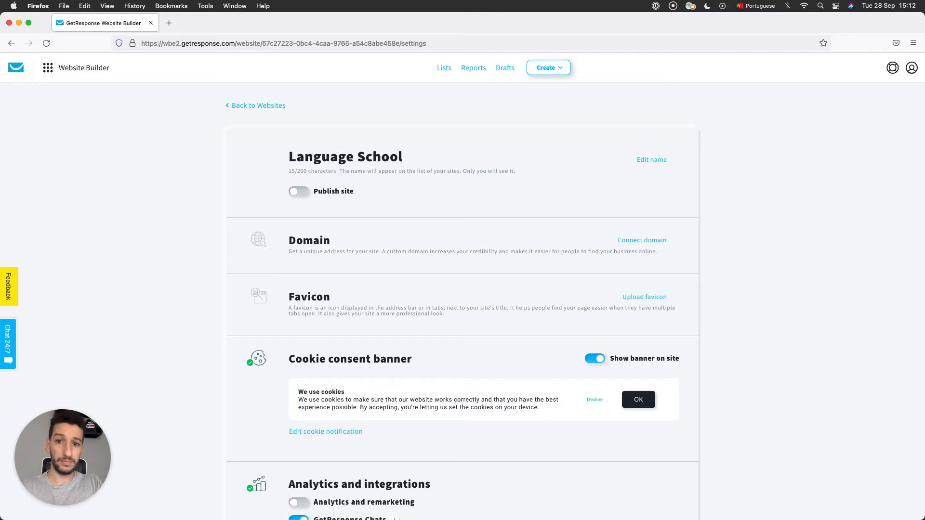
mouse_move(477, 206)
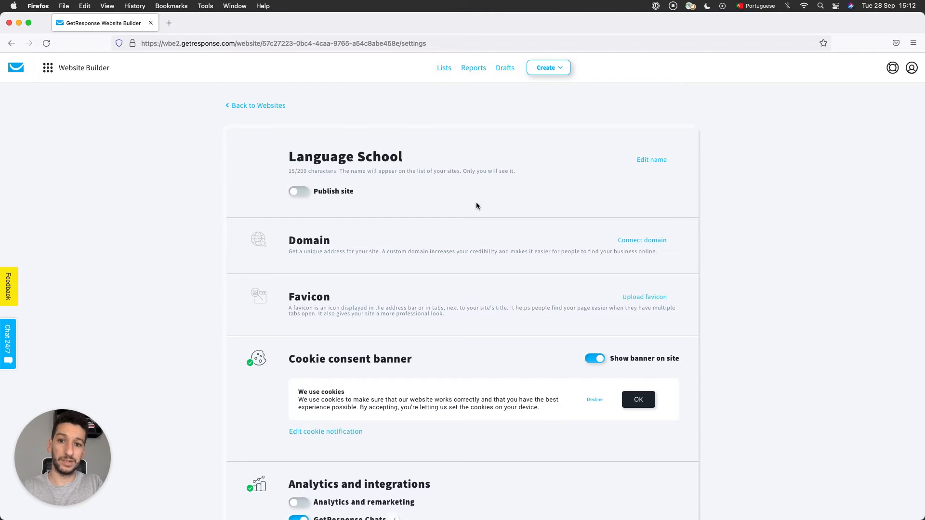
mouse_move(751, 220)
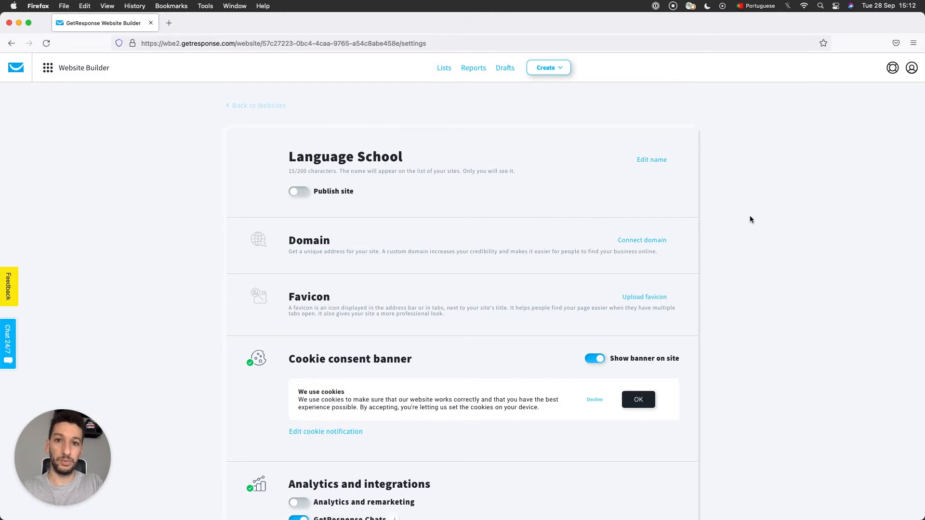
mouse_move(845, 139)
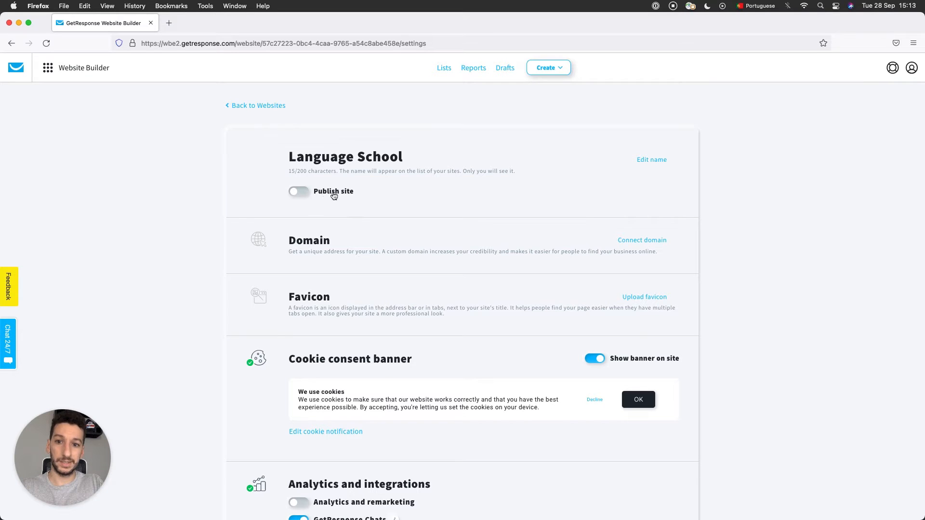
Step: Start publishing and set the free grwebsite.com domain to languageschool
click(642, 240)
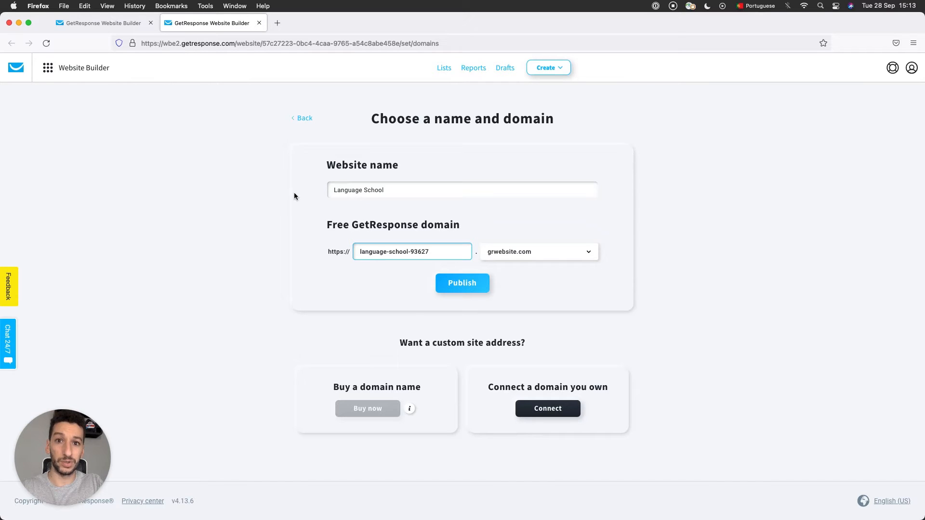
mouse_move(351, 161)
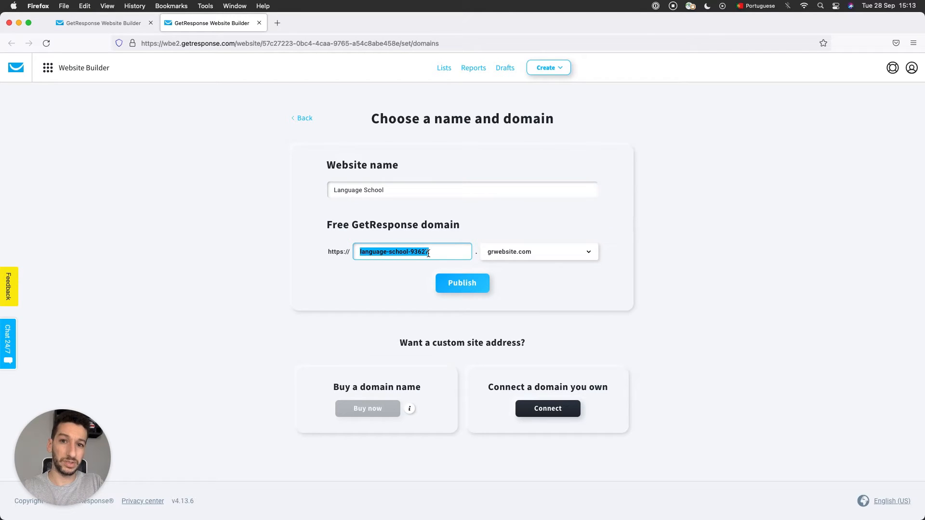
text(language)
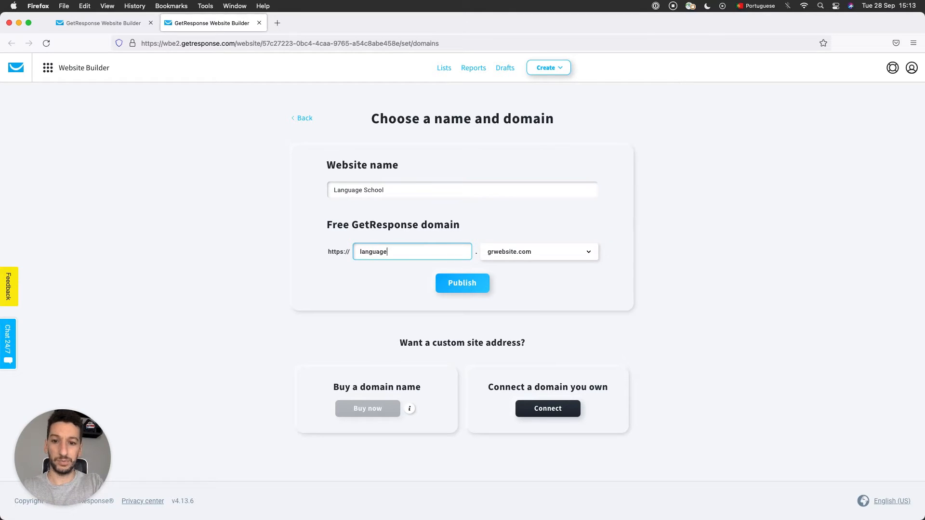
text(sch)
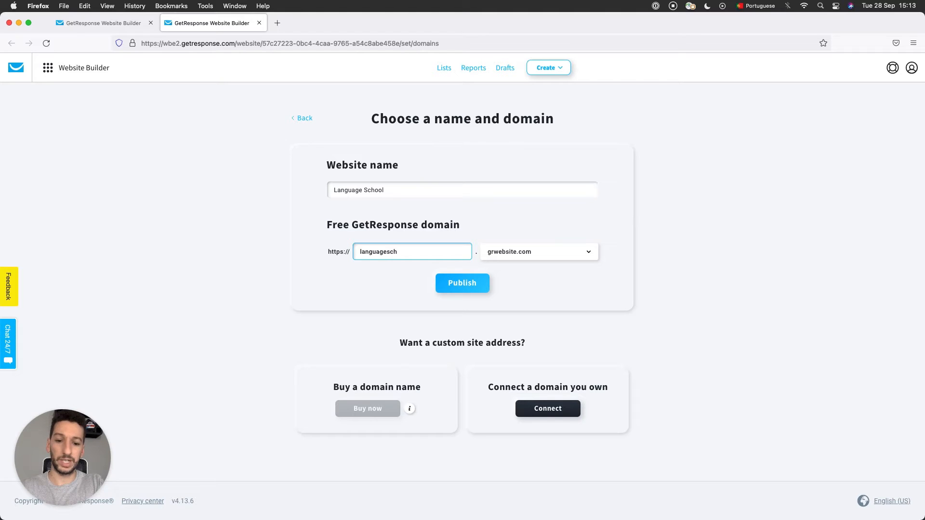
text(ool)
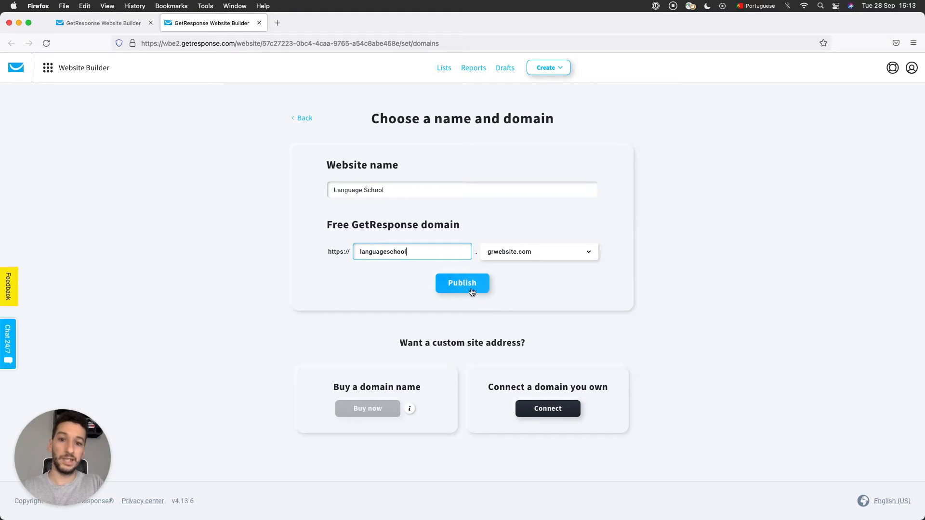
mouse_move(476, 332)
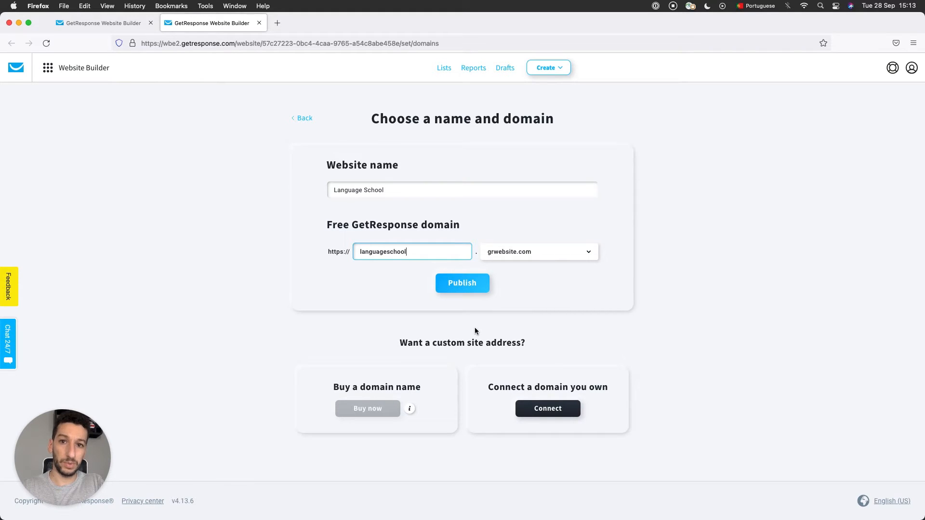
mouse_move(572, 304)
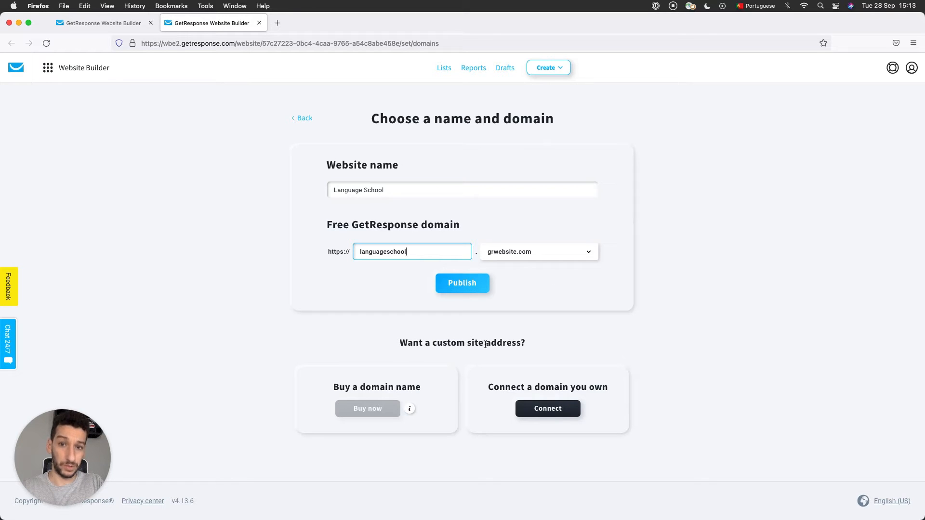
mouse_move(547, 408)
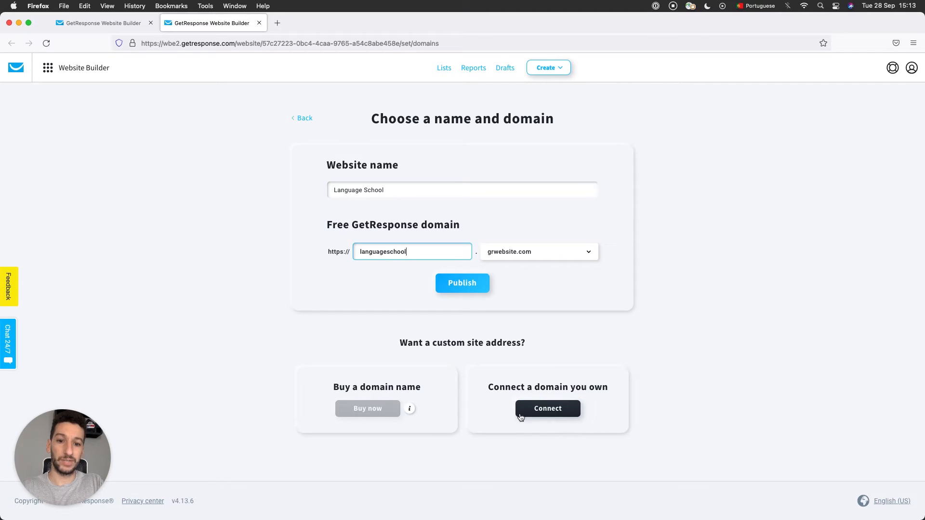
mouse_move(559, 436)
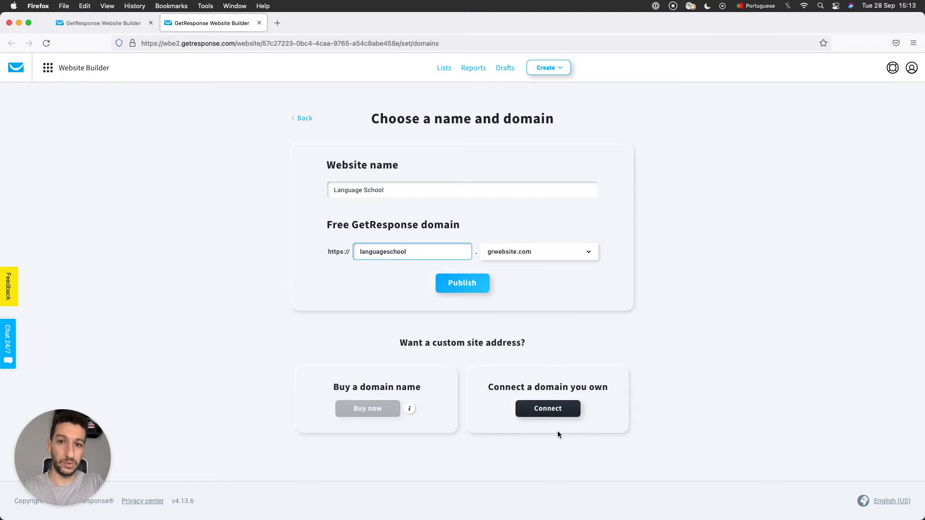
mouse_move(435, 381)
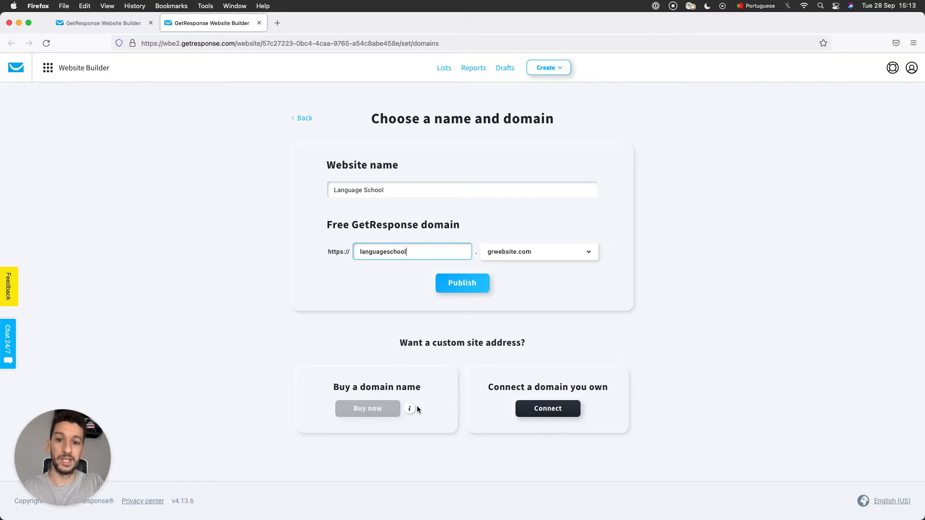
mouse_move(353, 389)
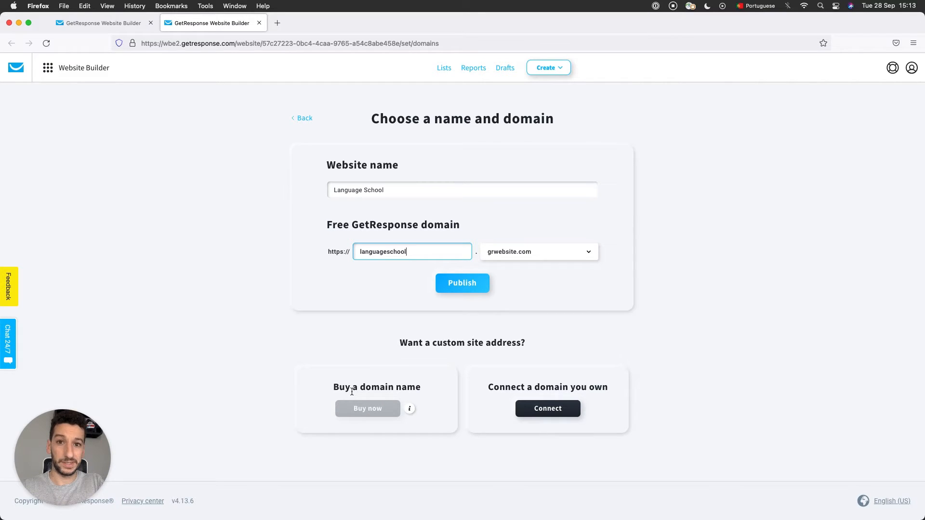
mouse_move(324, 413)
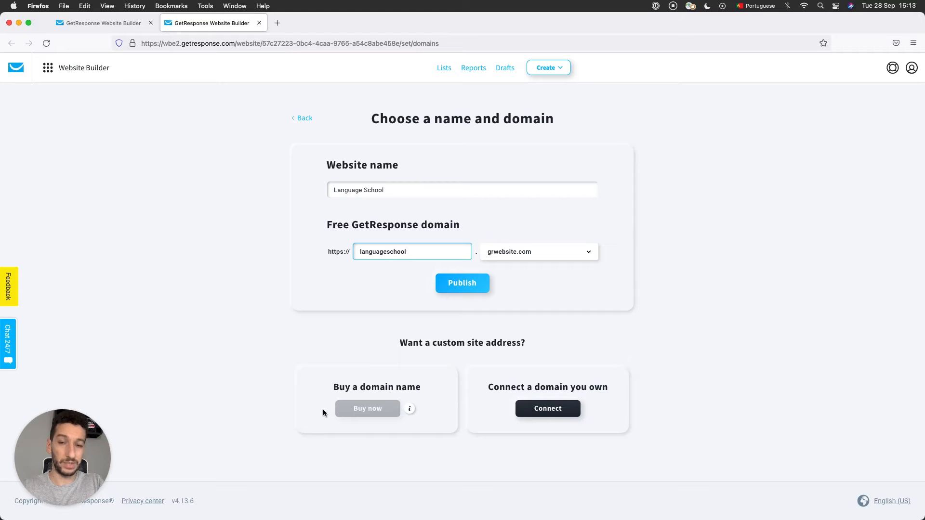
mouse_move(322, 425)
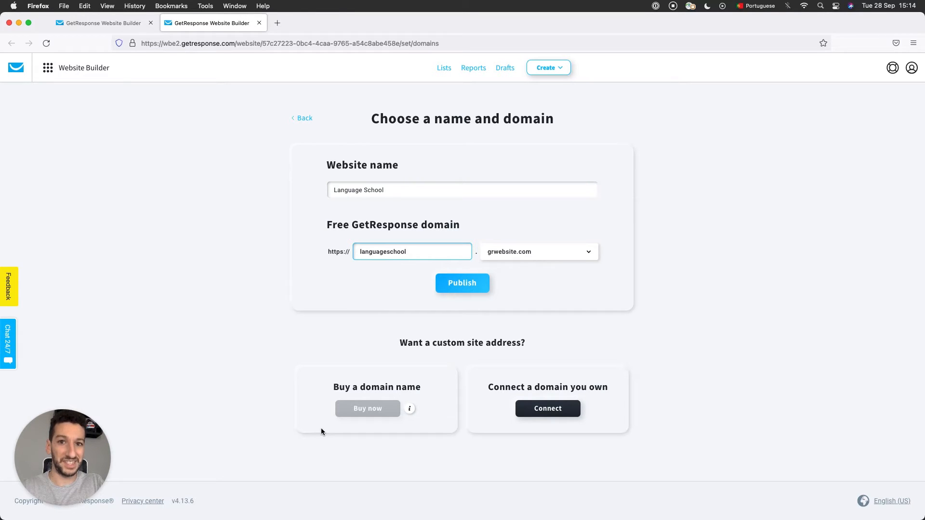
mouse_move(368, 397)
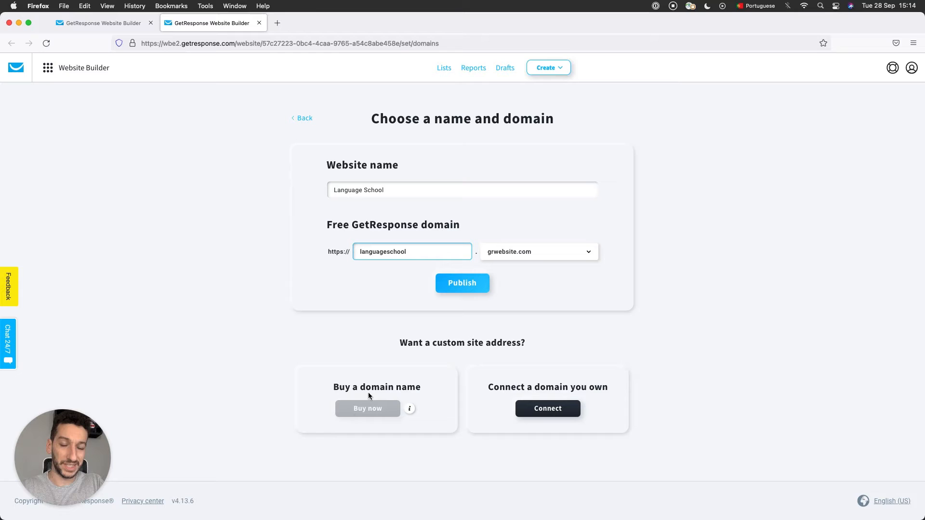
Step: Keep Language School with the free address languageschool.grwebsite.com on the name and domain page
click(412, 252)
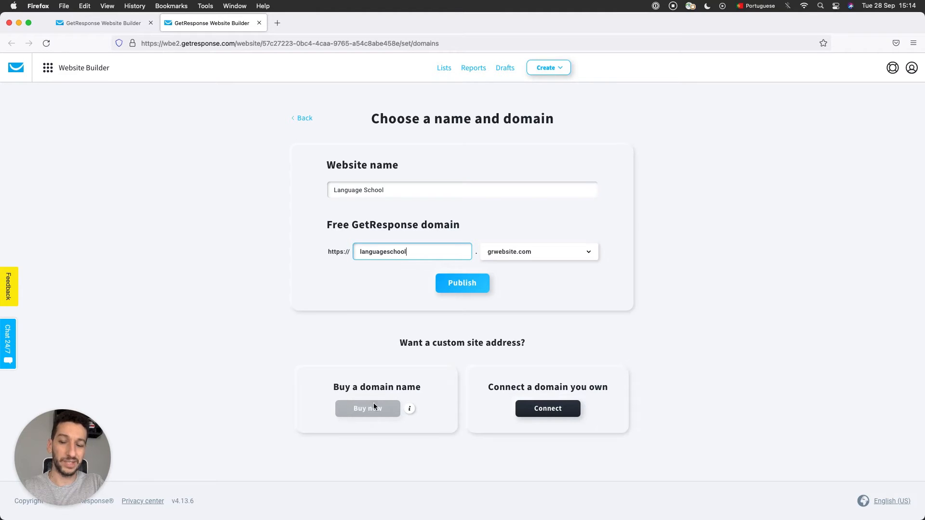
mouse_move(362, 331)
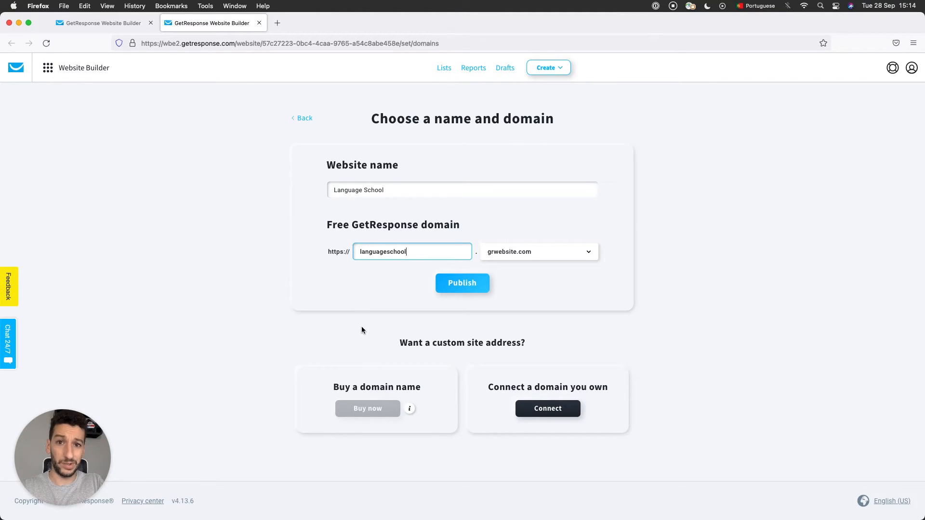
mouse_move(306, 306)
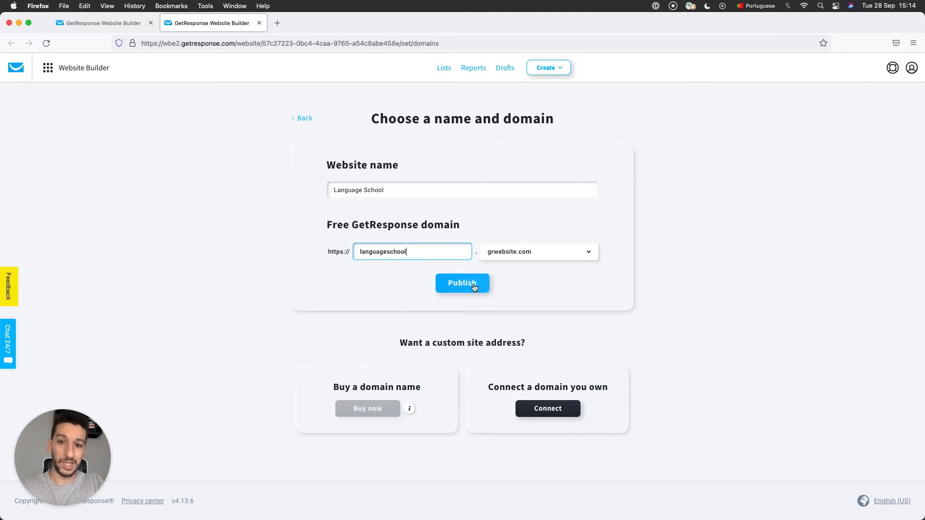
Step: Publish the site so it is live at languageschool.grwebsite.com
click(461, 284)
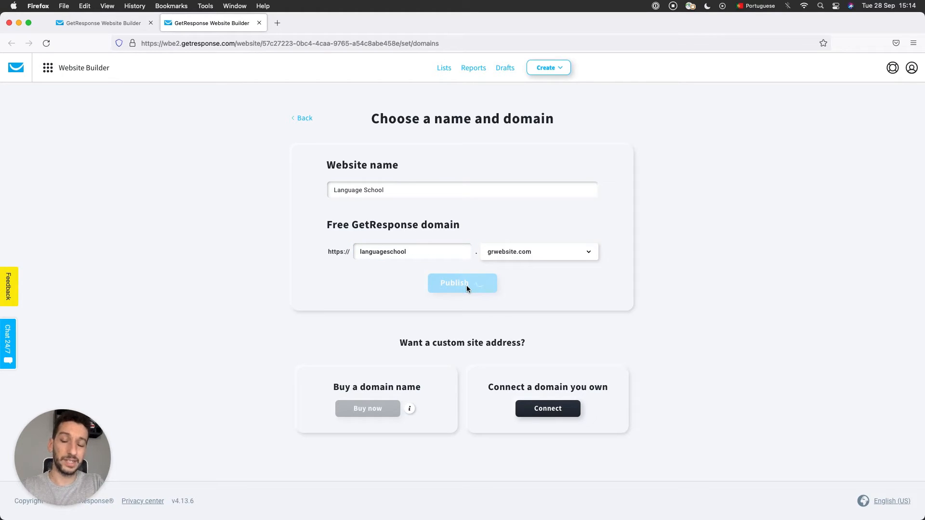
click(462, 283)
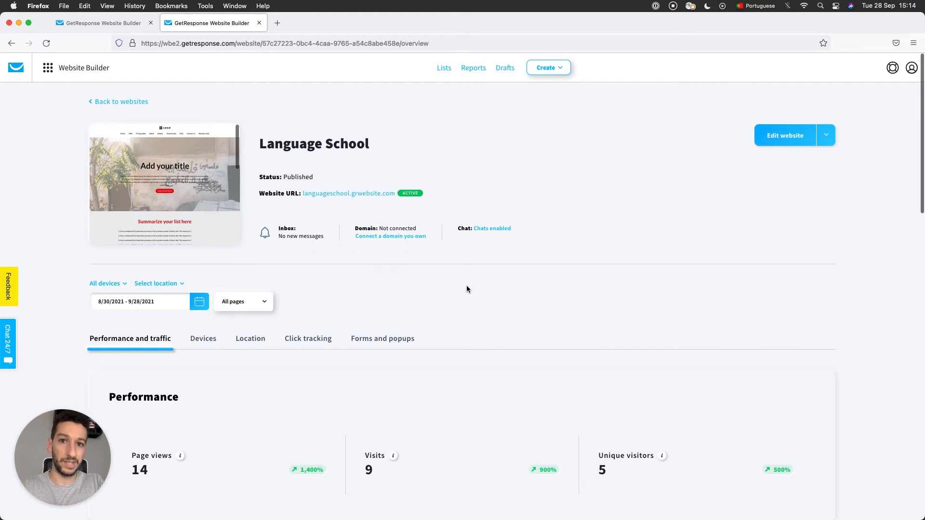
mouse_move(365, 201)
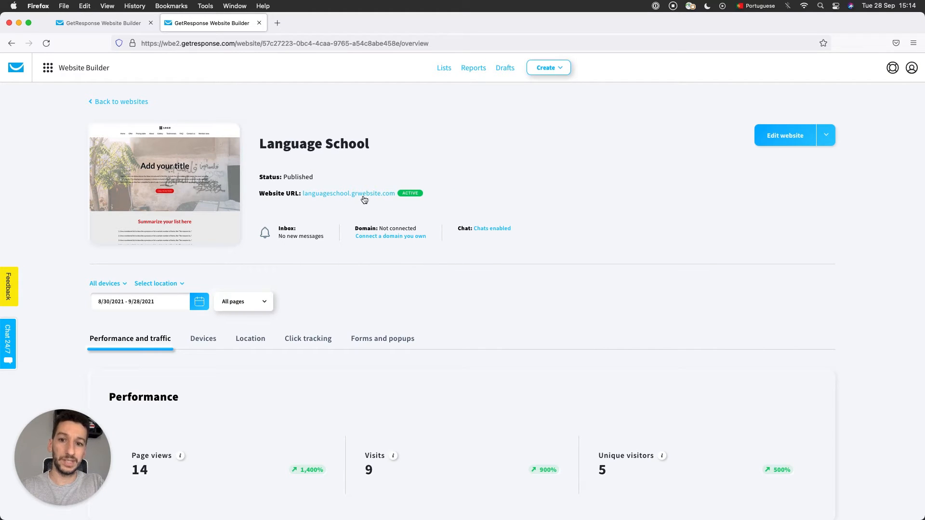
mouse_move(420, 192)
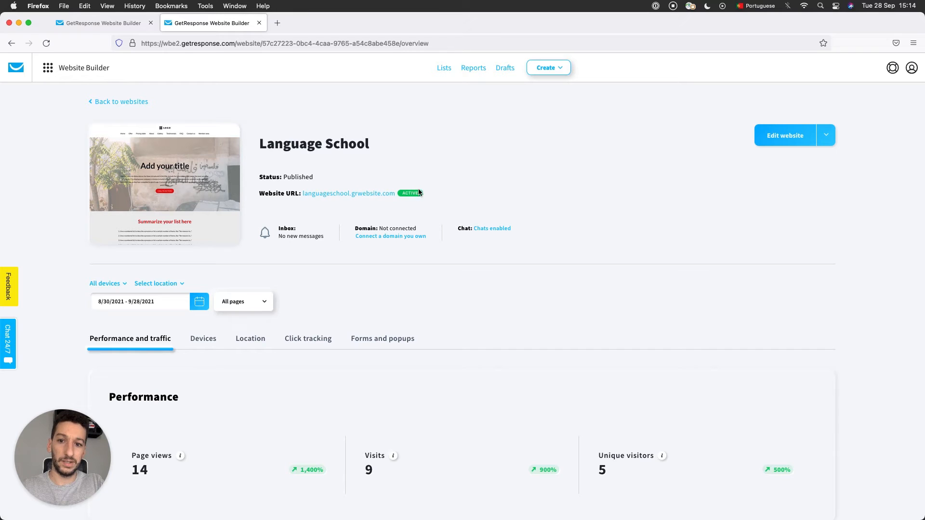
mouse_move(348, 193)
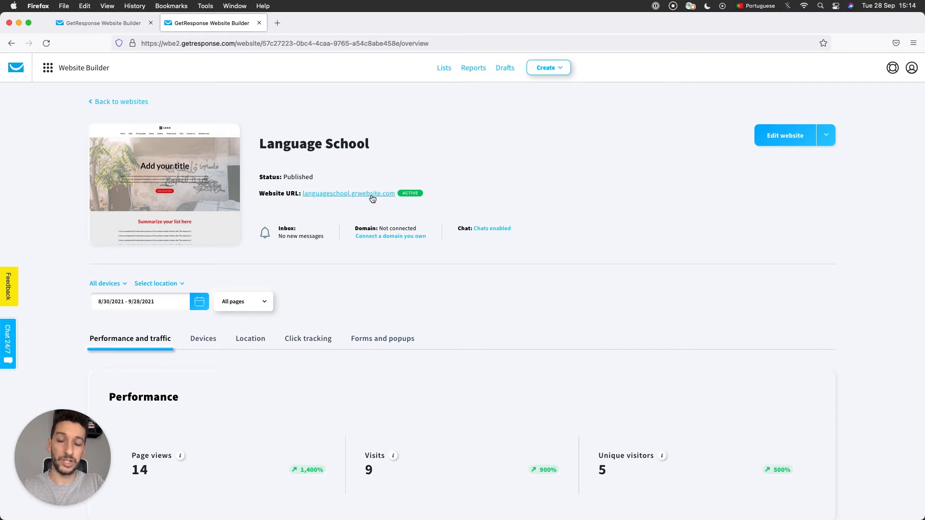
mouse_move(387, 194)
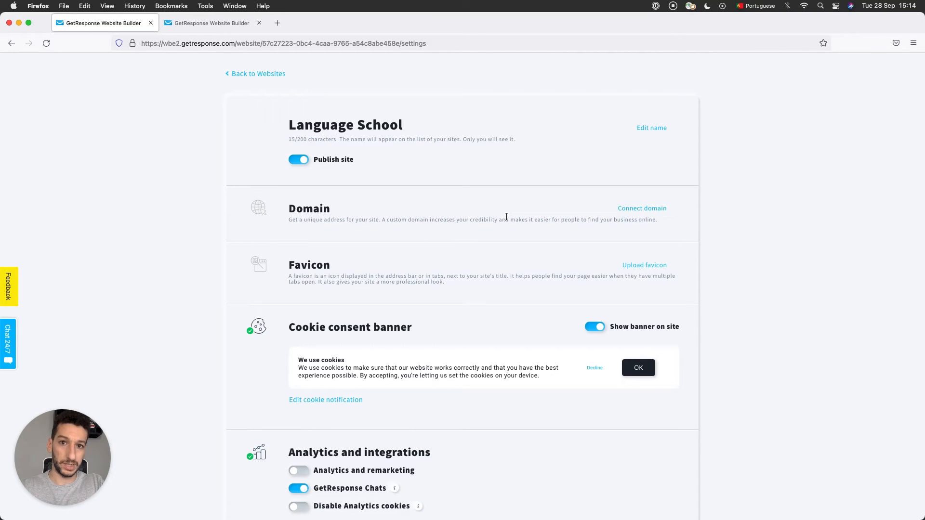
mouse_move(330, 160)
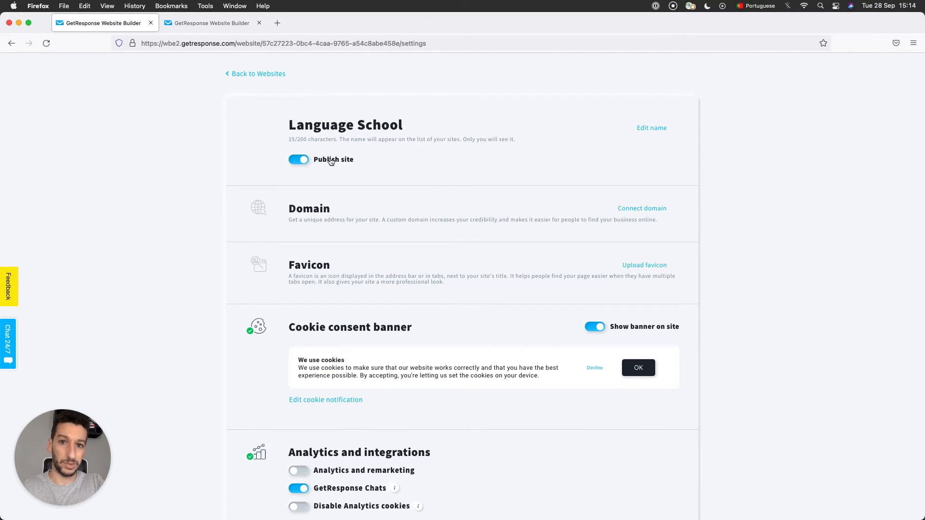
Step: Scroll the Language School settings page down to the Cookie consent banner section
scroll(down, 3)
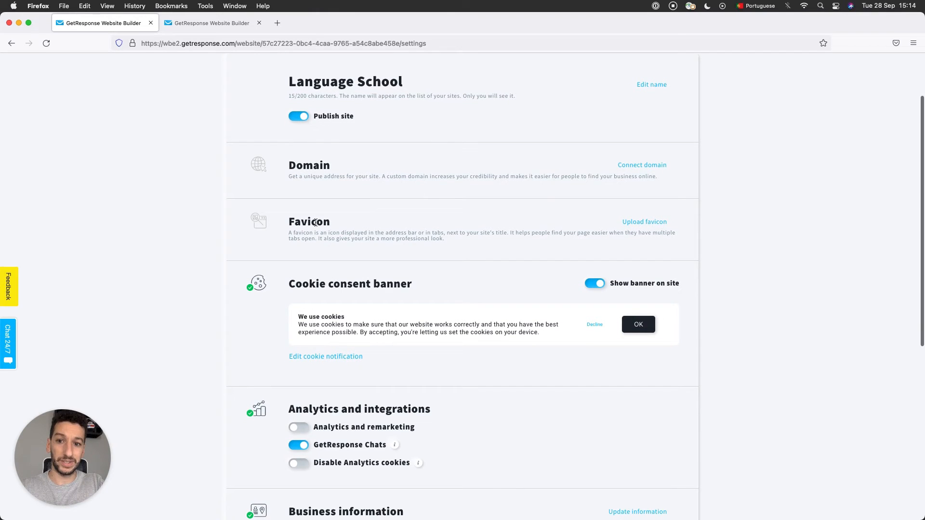
mouse_move(339, 228)
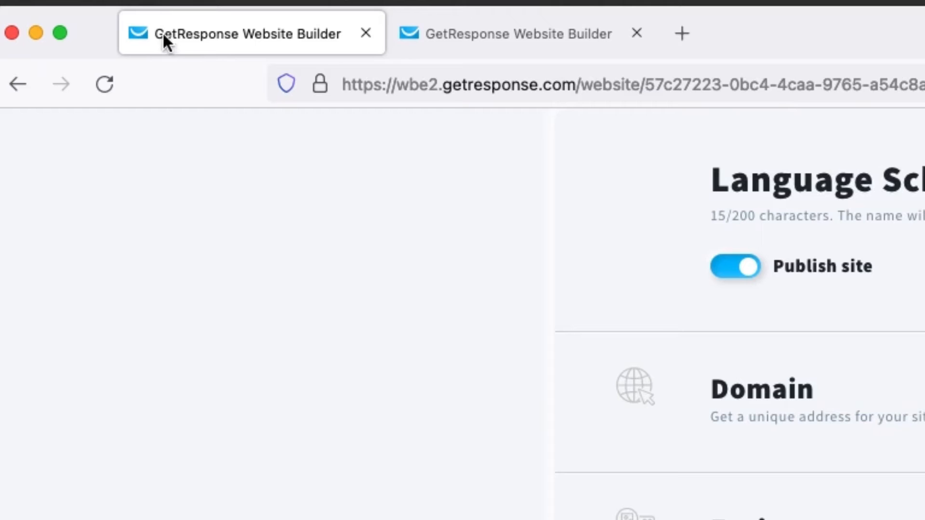
mouse_move(145, 56)
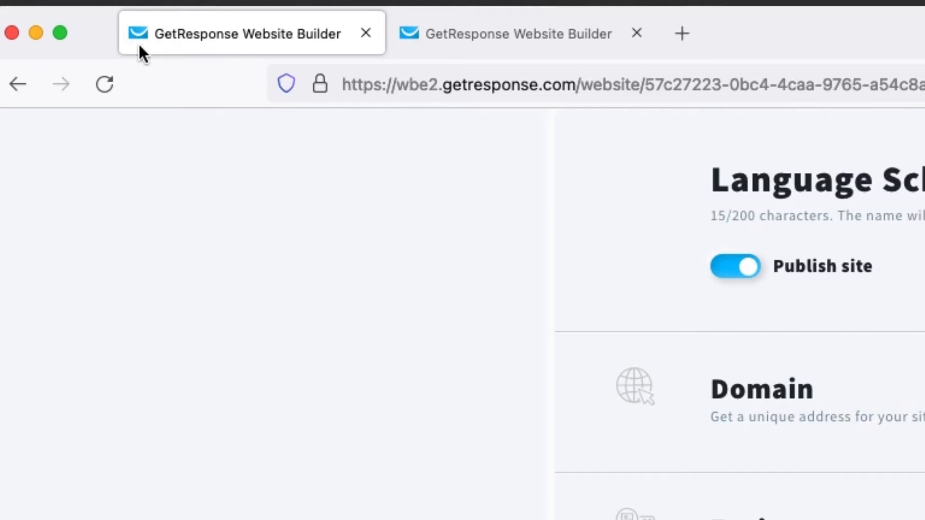
mouse_move(189, 55)
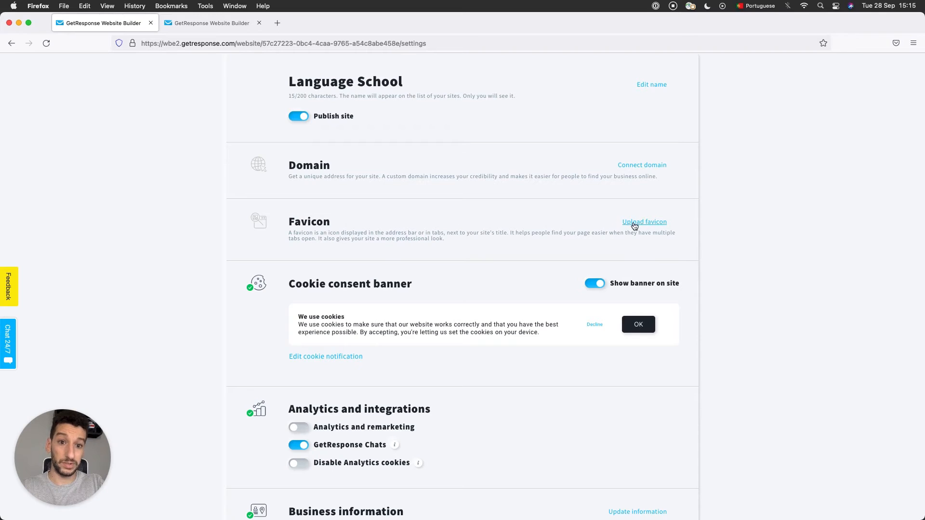
mouse_move(471, 243)
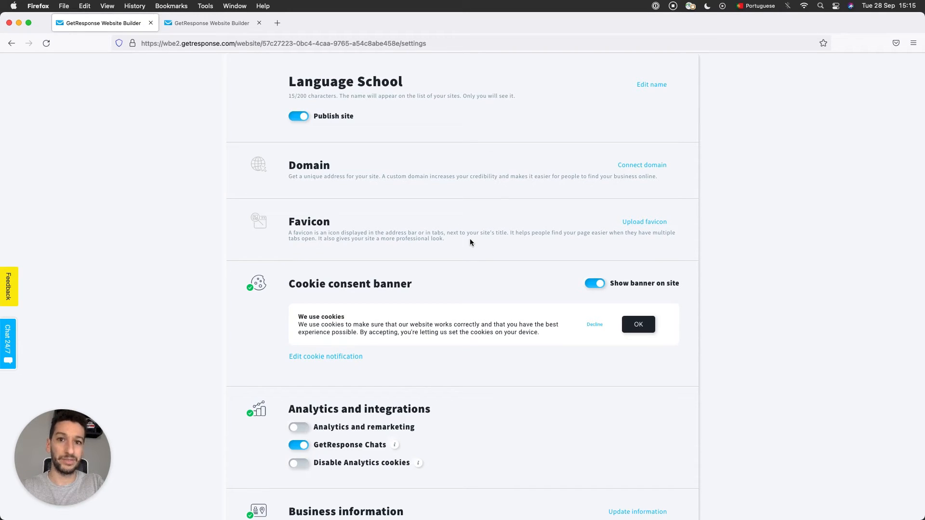
scroll(down, 3)
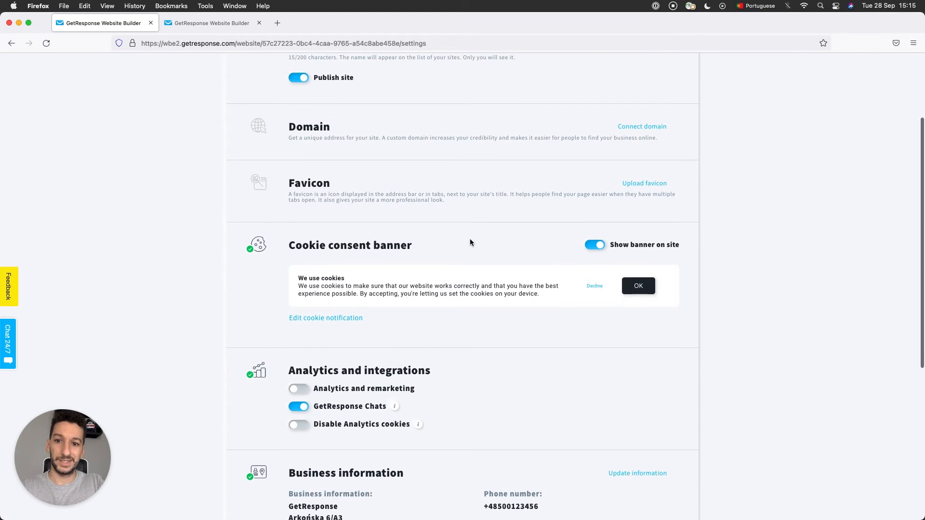
mouse_move(356, 246)
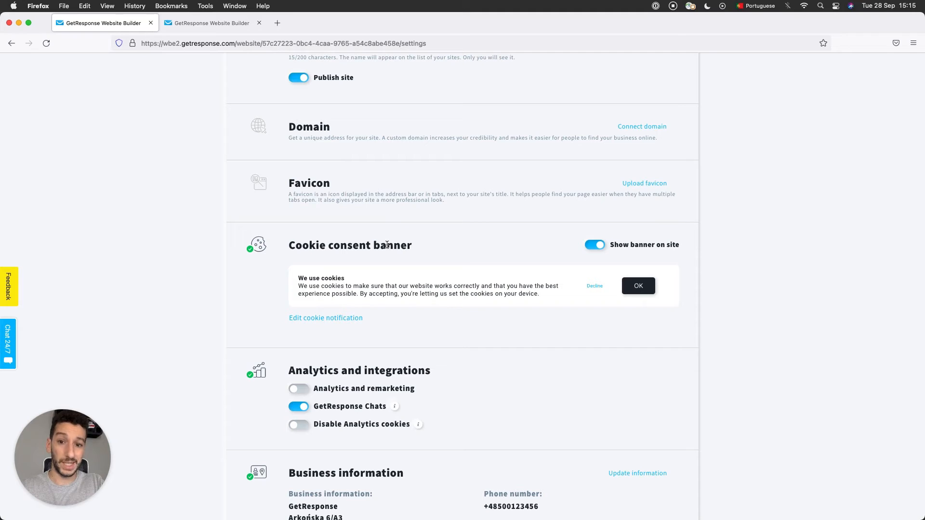
mouse_move(543, 283)
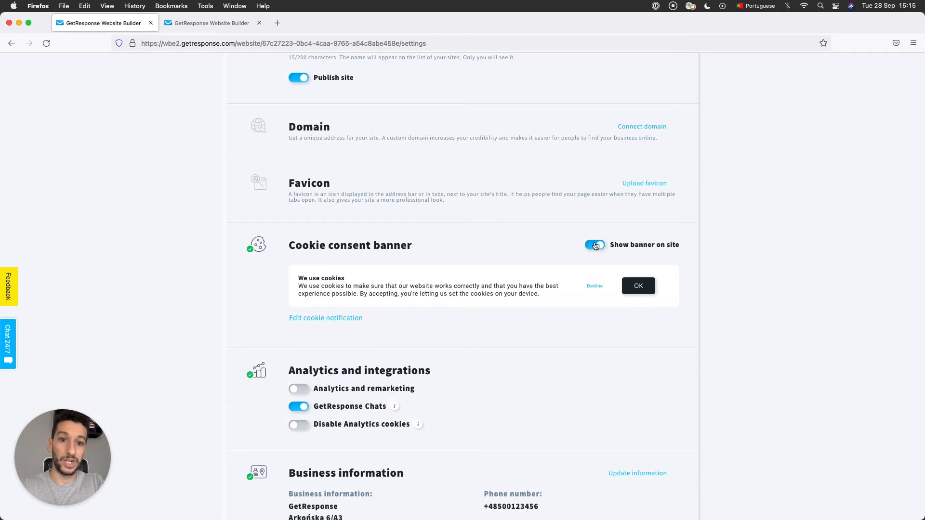
Step: Change the cookie banner's confirmation button text from OK to Accept, keeping the banner shown
click(595, 244)
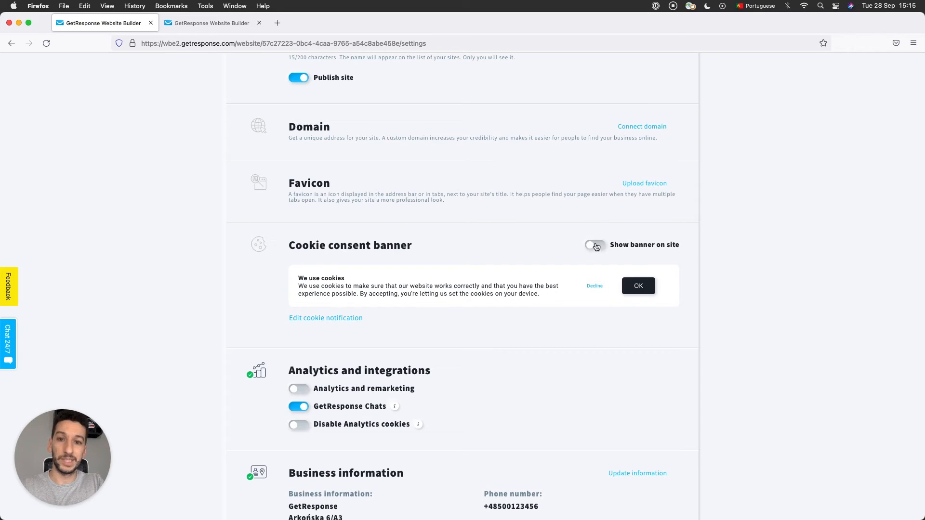
click(326, 317)
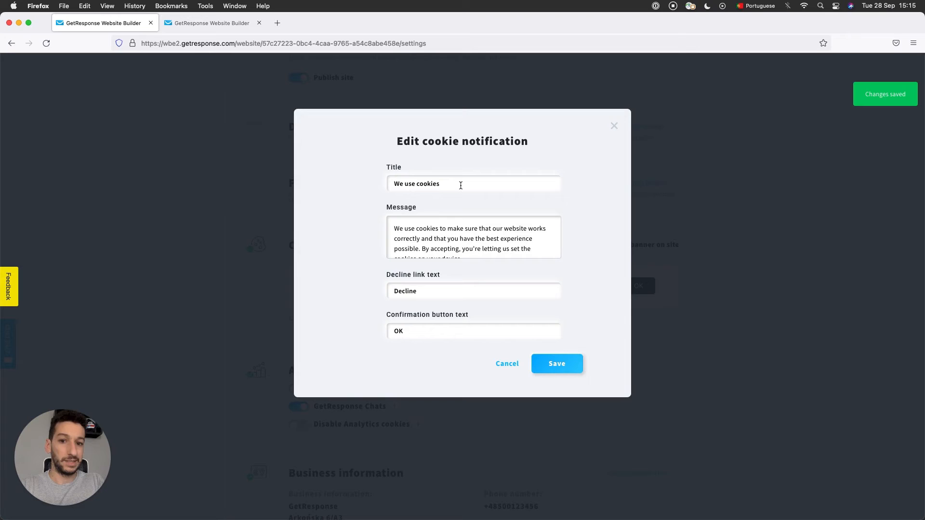
mouse_move(435, 295)
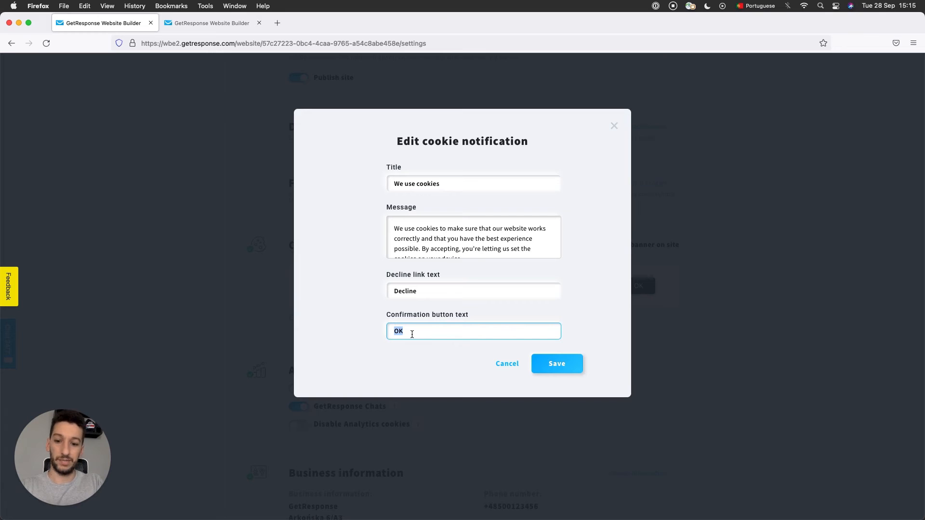
text(Accept)
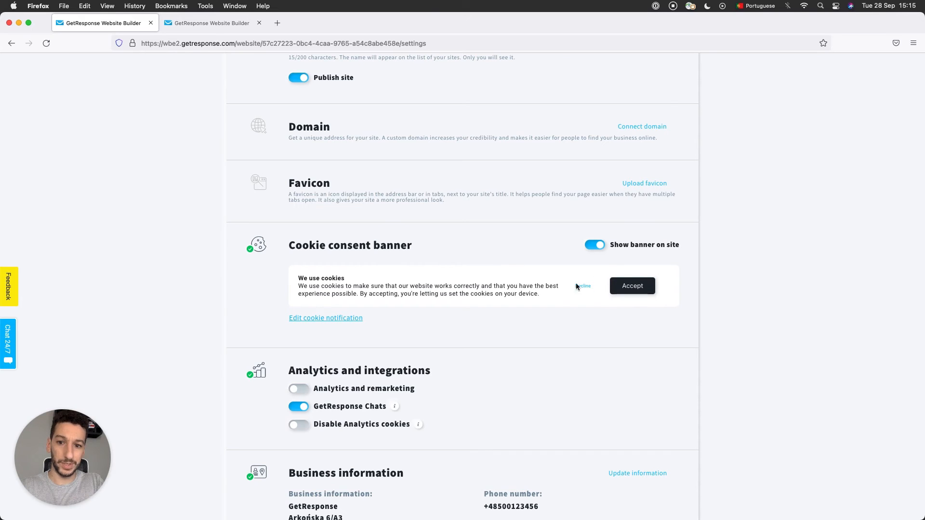
Step: Enable analytics and add Google Tag Manager and Facebook Pixel beside Google Analytics
scroll(down, 3)
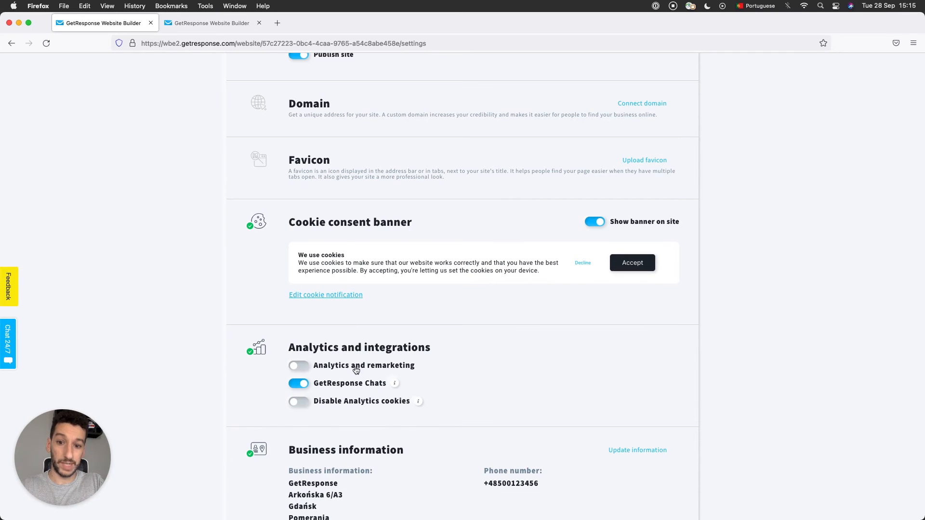
click(299, 365)
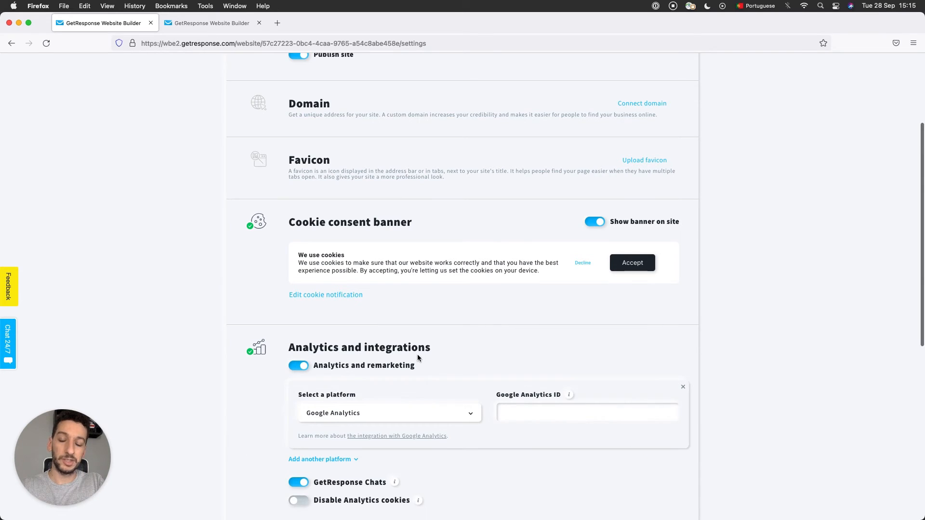
scroll(down, 3)
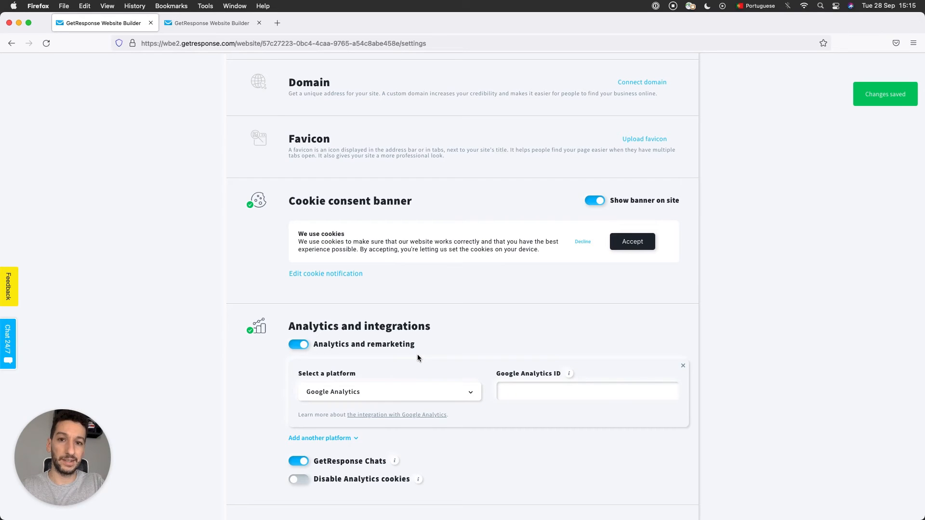
mouse_move(375, 367)
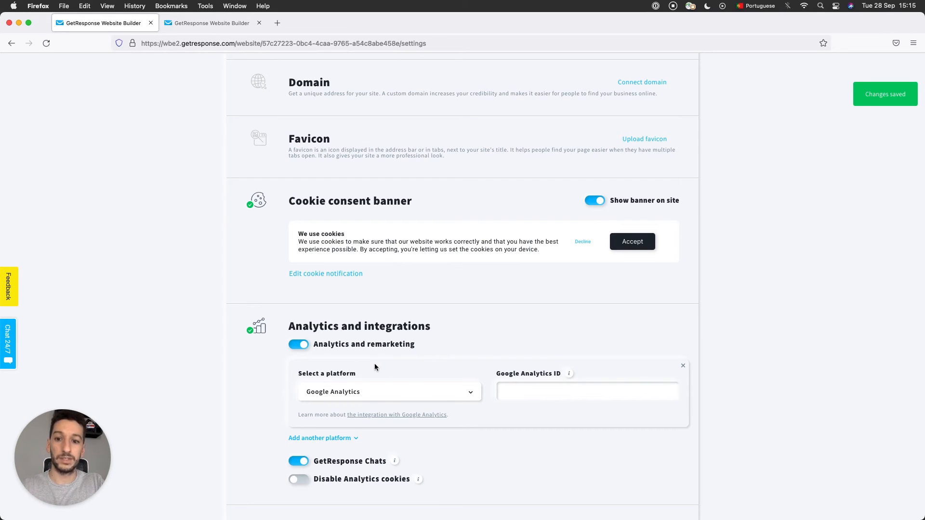
mouse_move(333, 412)
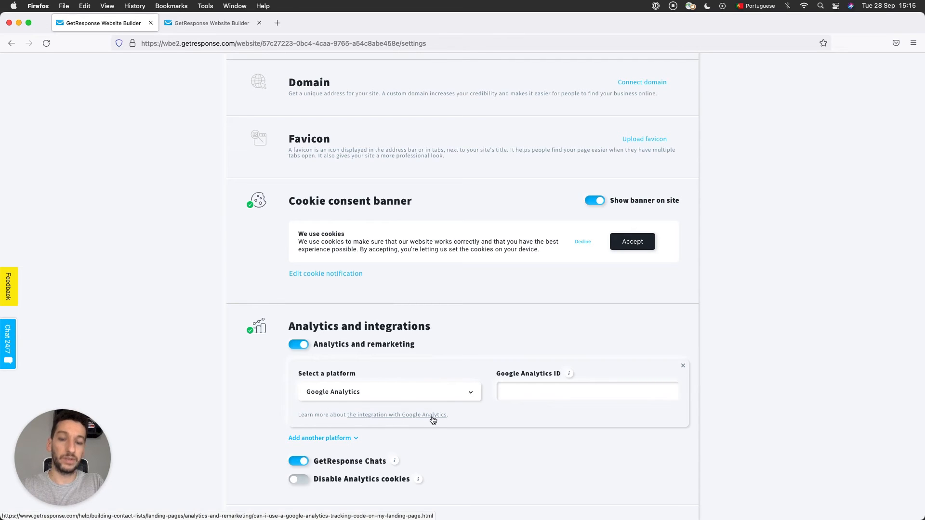
mouse_move(330, 437)
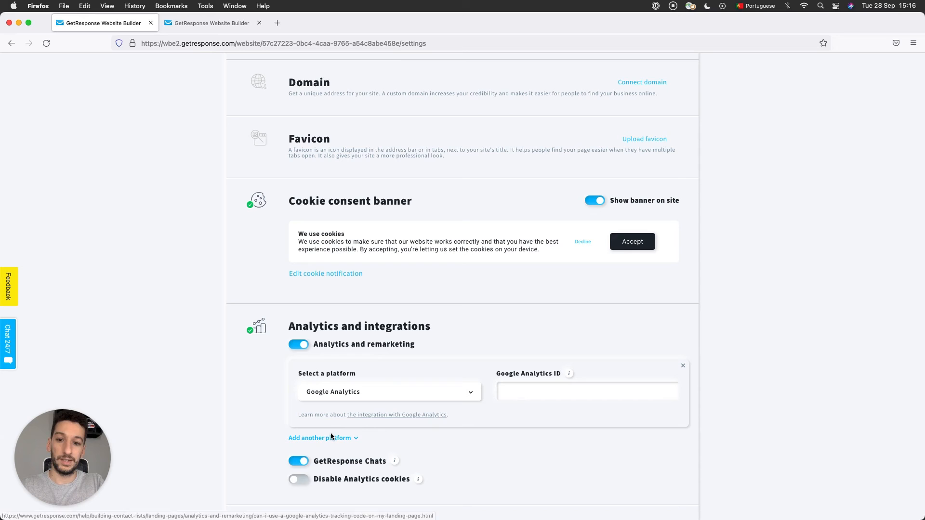
click(319, 438)
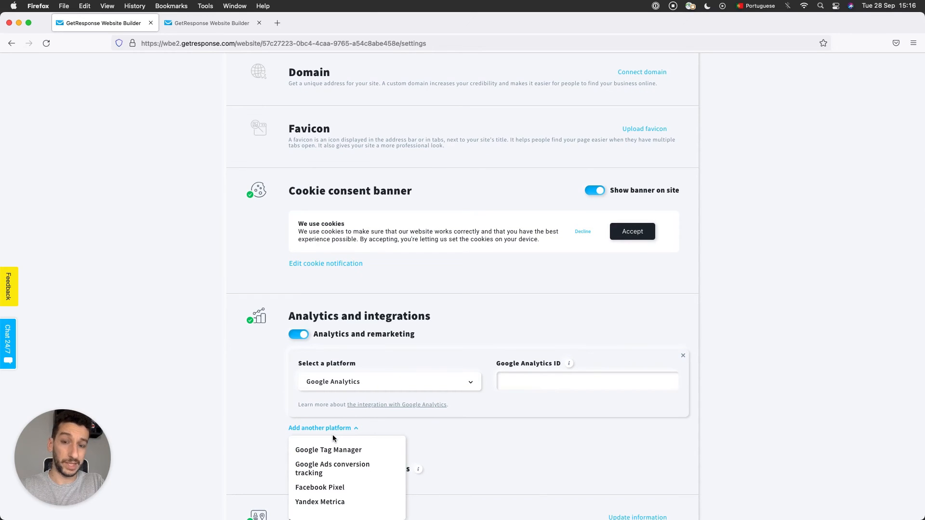
click(327, 451)
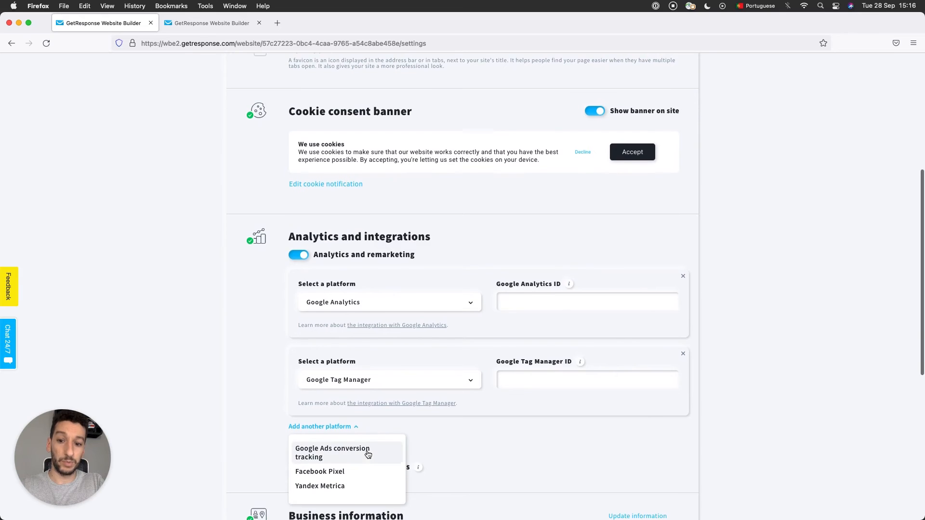
click(320, 472)
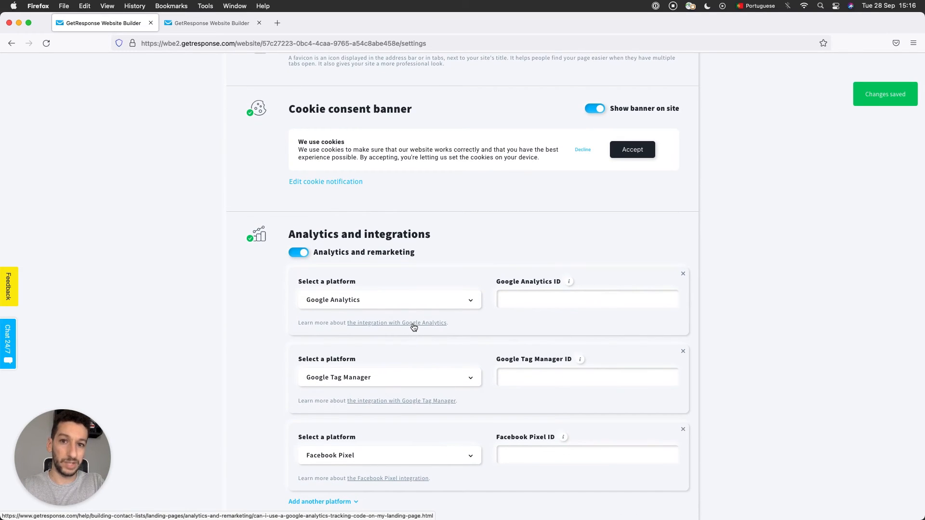
scroll(down, 3)
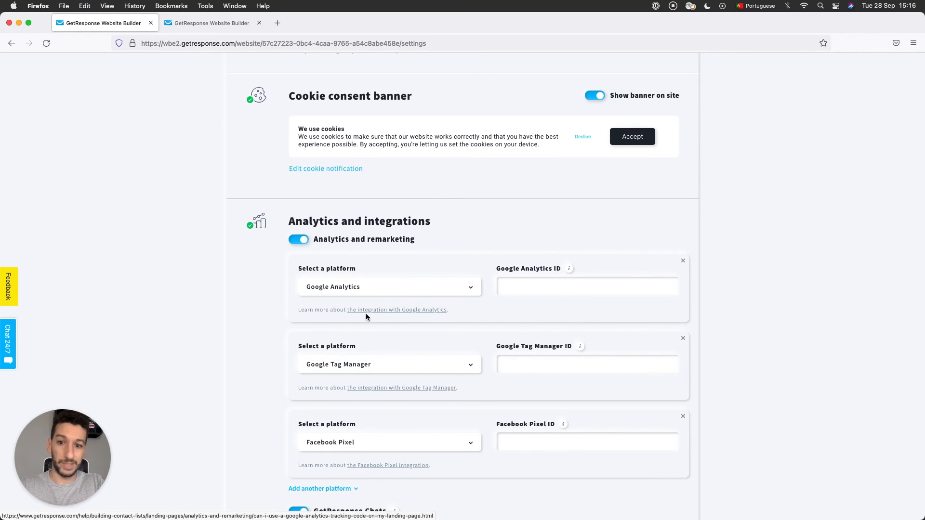
mouse_move(389, 395)
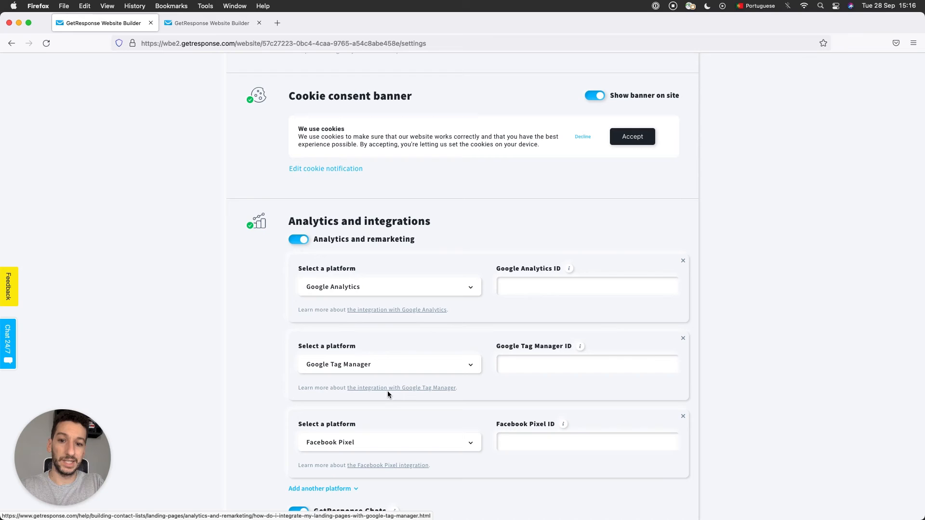
mouse_move(421, 374)
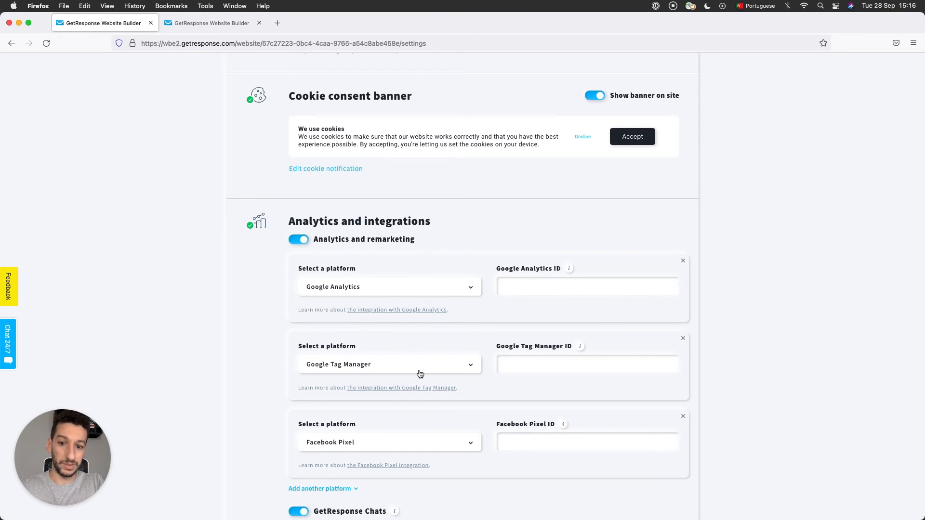
scroll(down, 3)
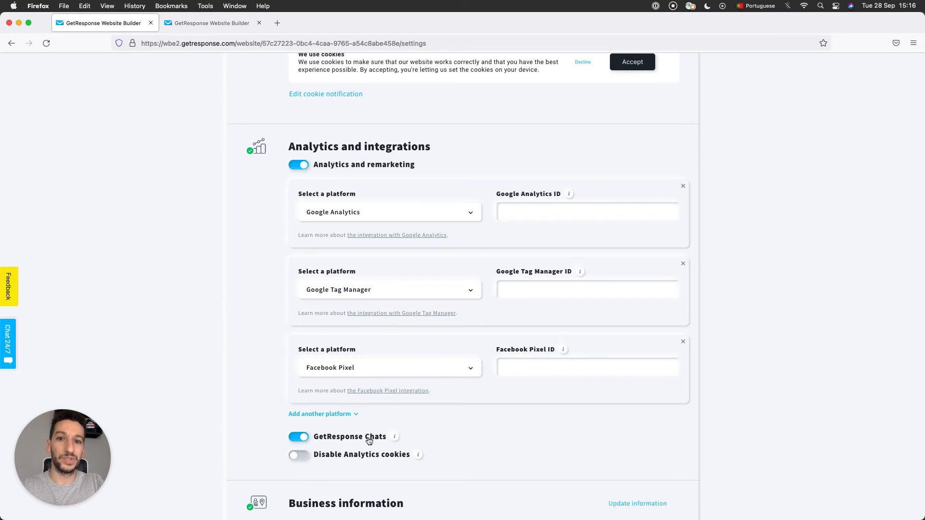
mouse_move(483, 437)
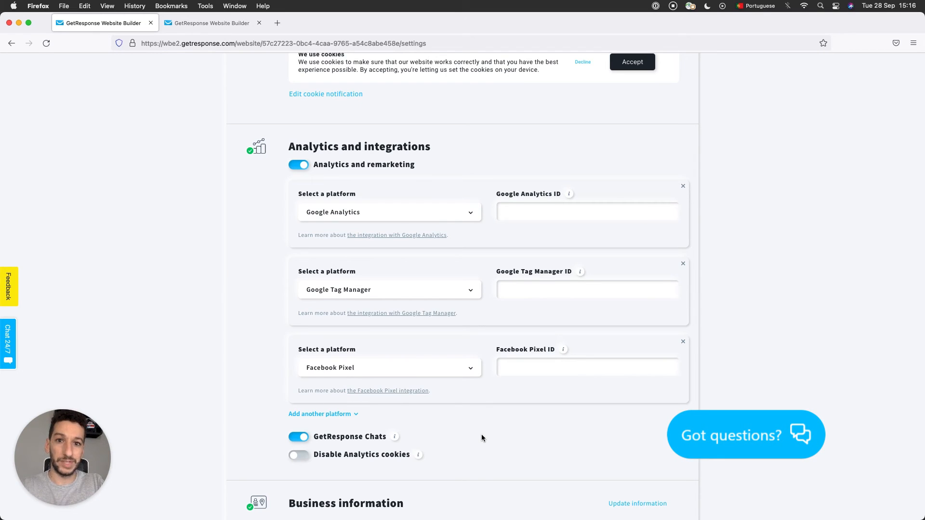
Step: Try the live chat bubble, then switch GetResponse Chats off for the site
click(745, 435)
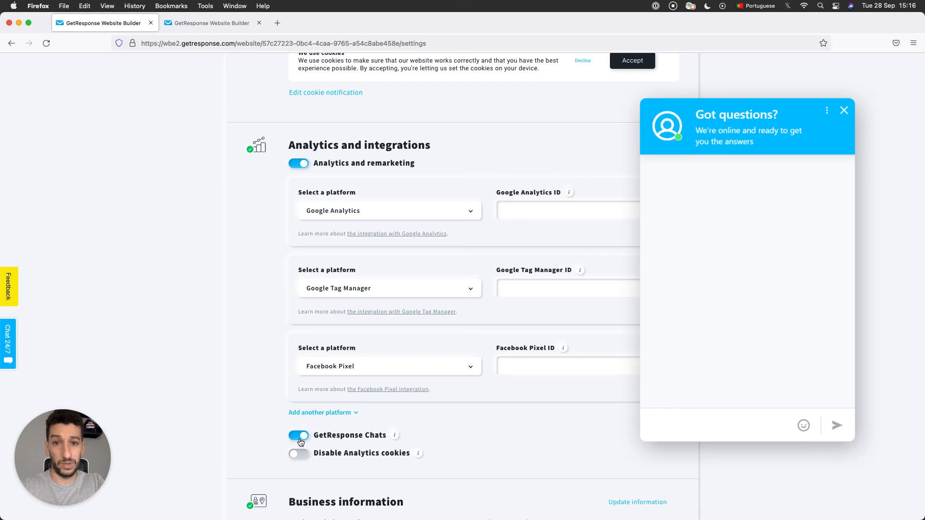
click(844, 109)
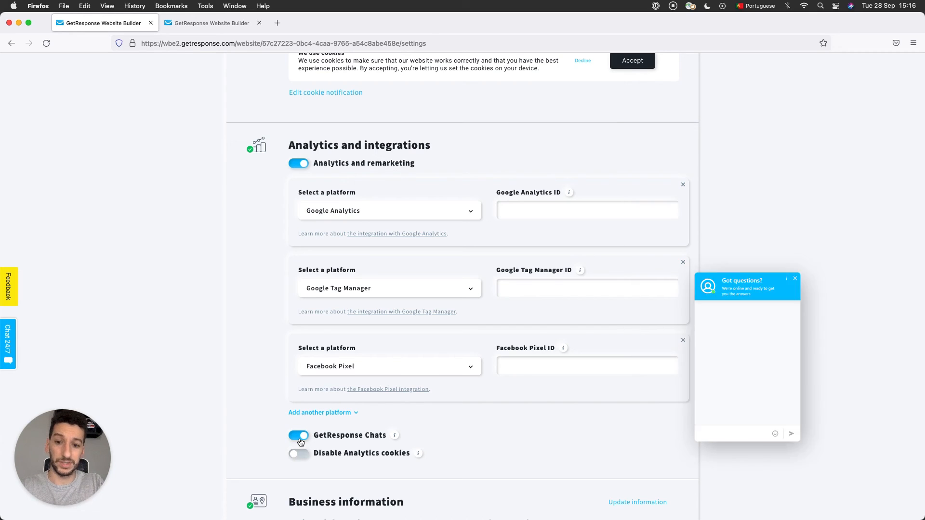
click(299, 434)
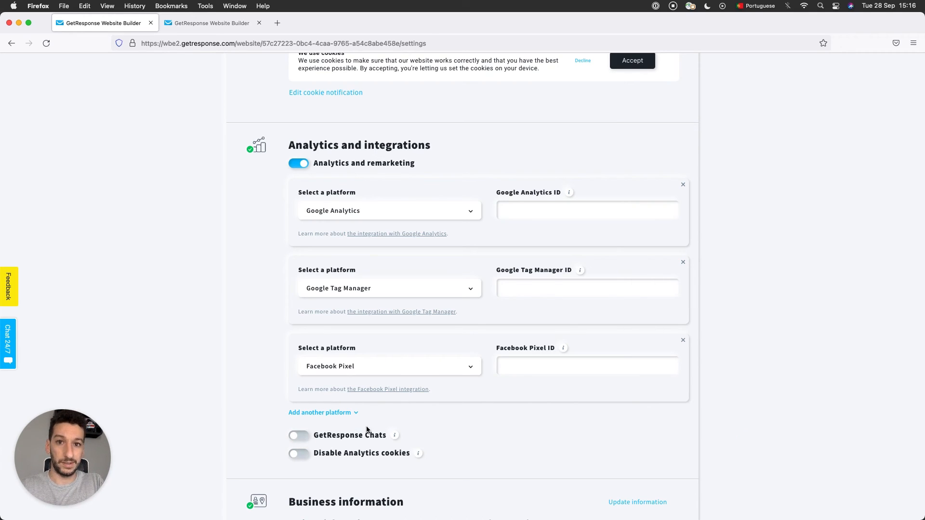
scroll(down, 3)
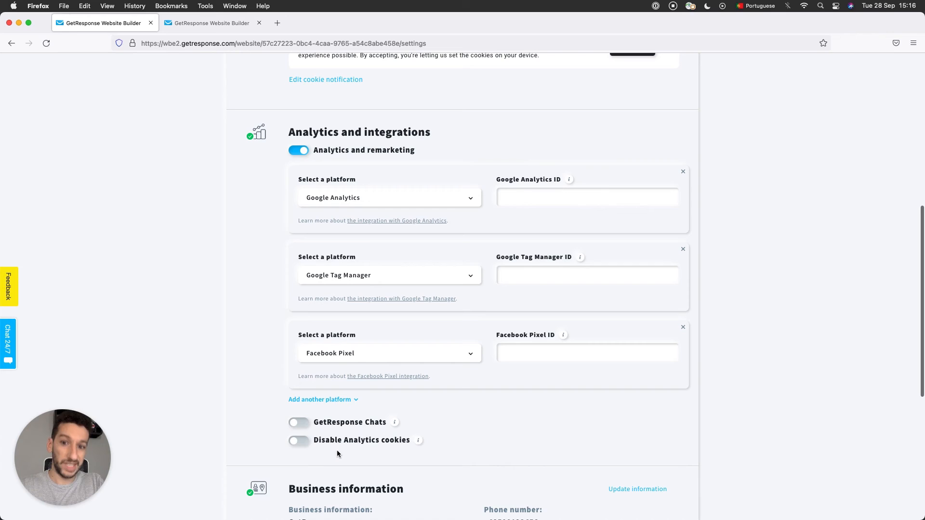
Step: Toggle Disable Analytics cookies on and back off, leaving analytics cookies enabled
click(299, 441)
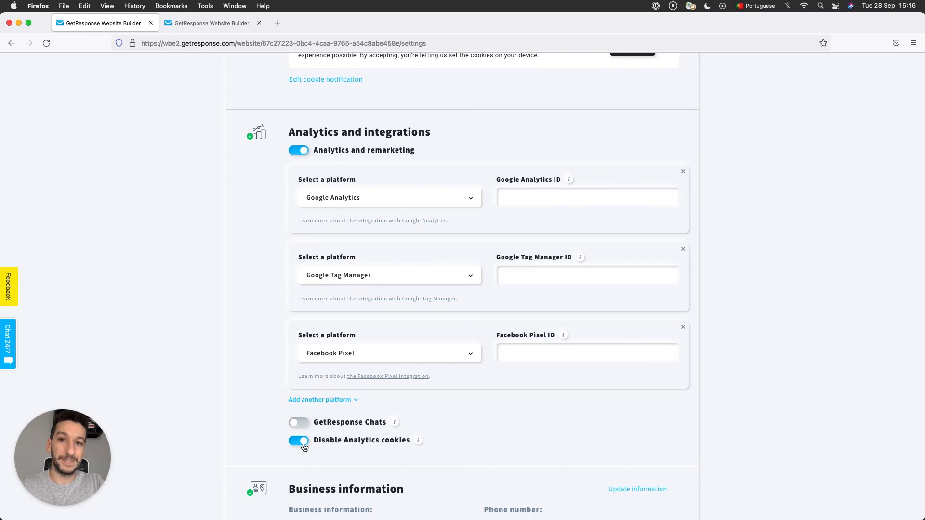
click(298, 441)
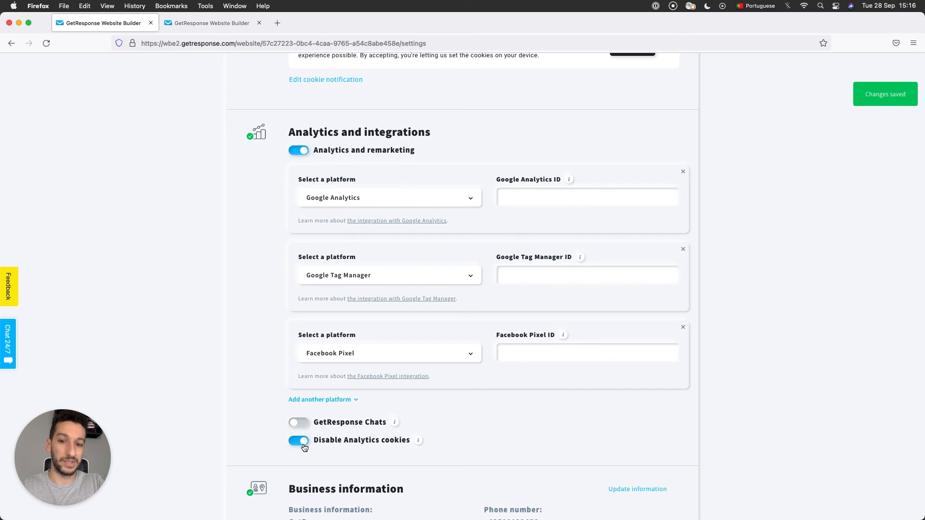
mouse_move(379, 454)
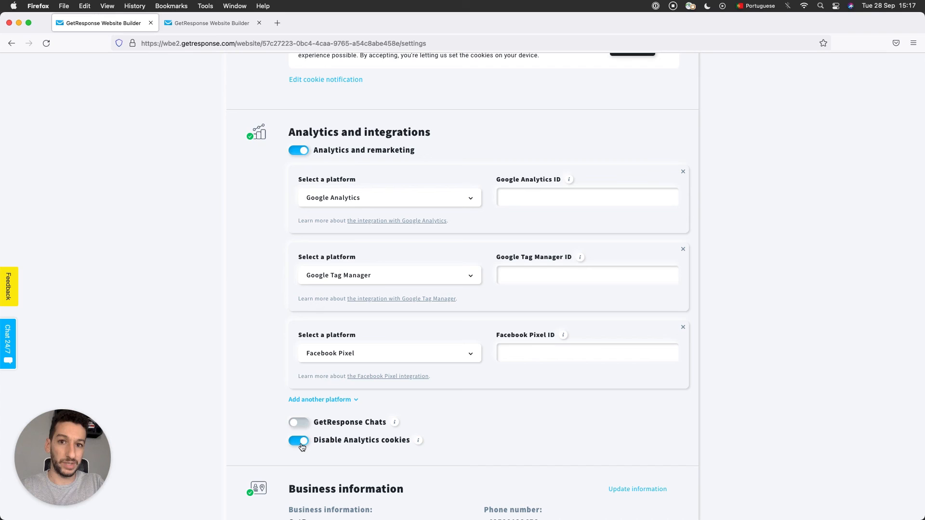
click(298, 440)
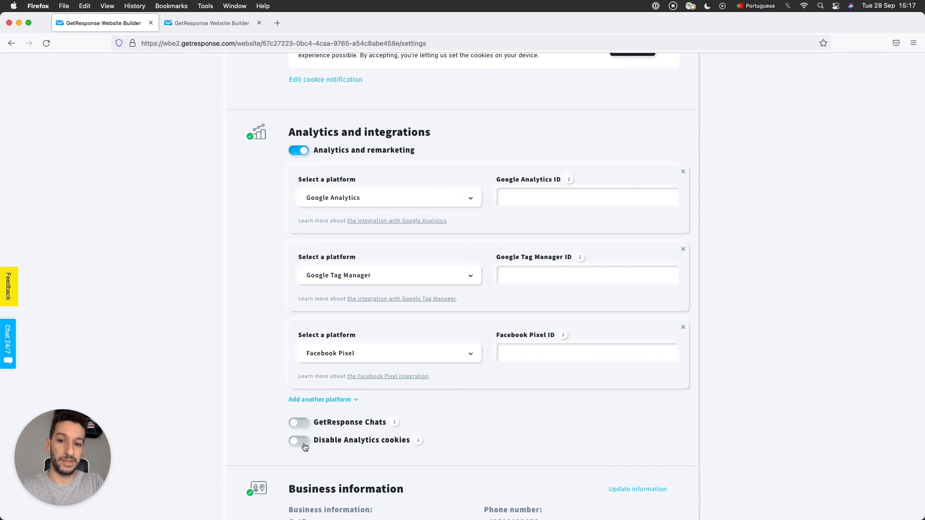
mouse_move(266, 442)
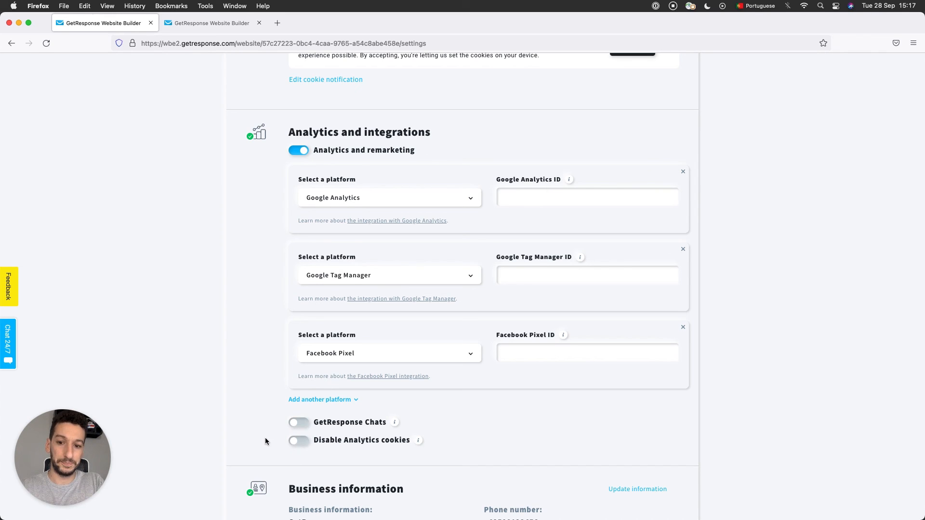
Step: Open the Update business information form, pre-filled with GetResponse's Gdańsk details
scroll(down, 3)
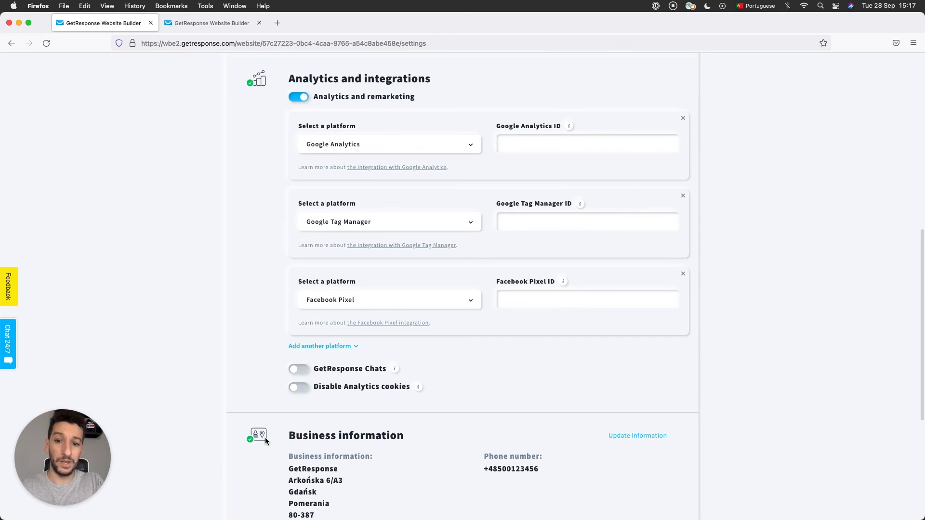
scroll(up, 3)
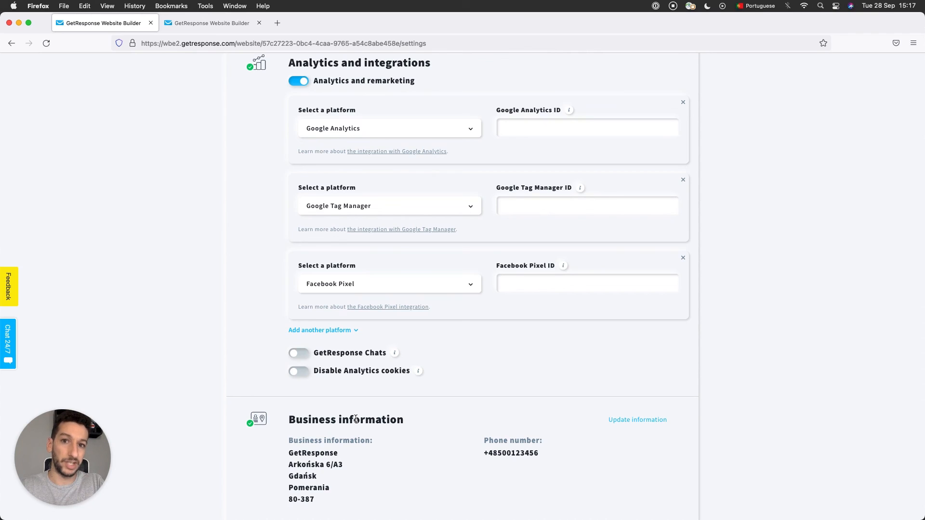
mouse_move(325, 434)
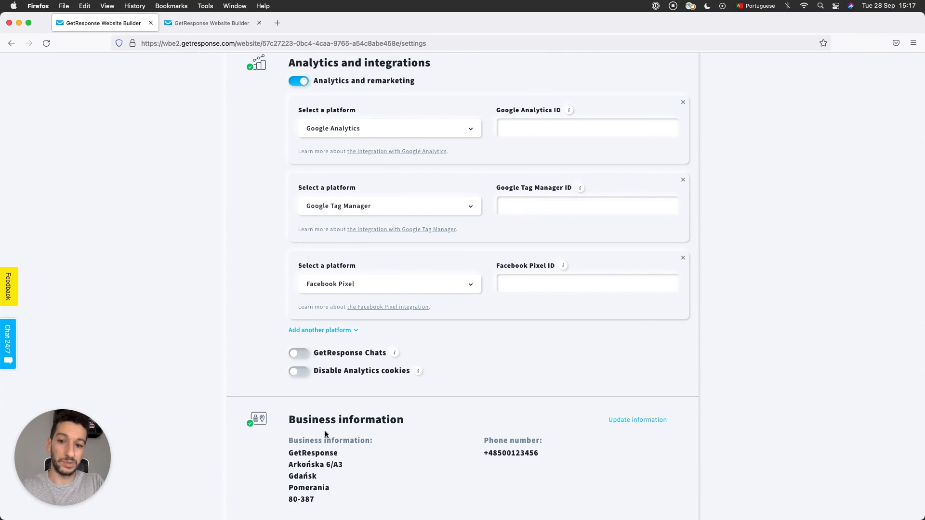
mouse_move(478, 457)
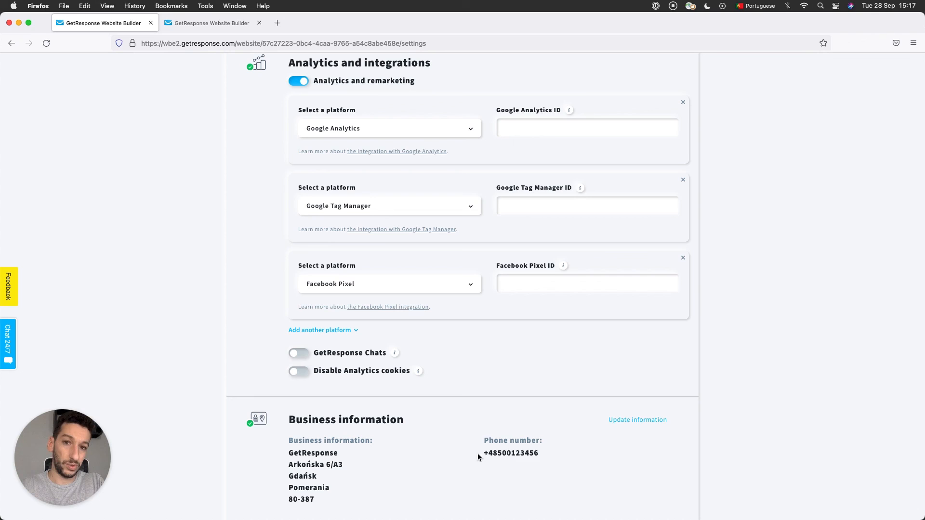
mouse_move(484, 413)
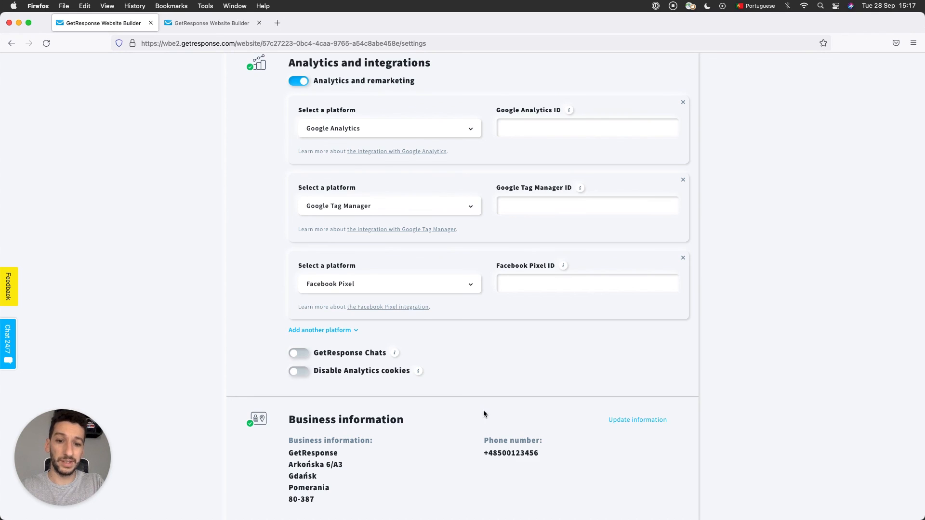
click(638, 419)
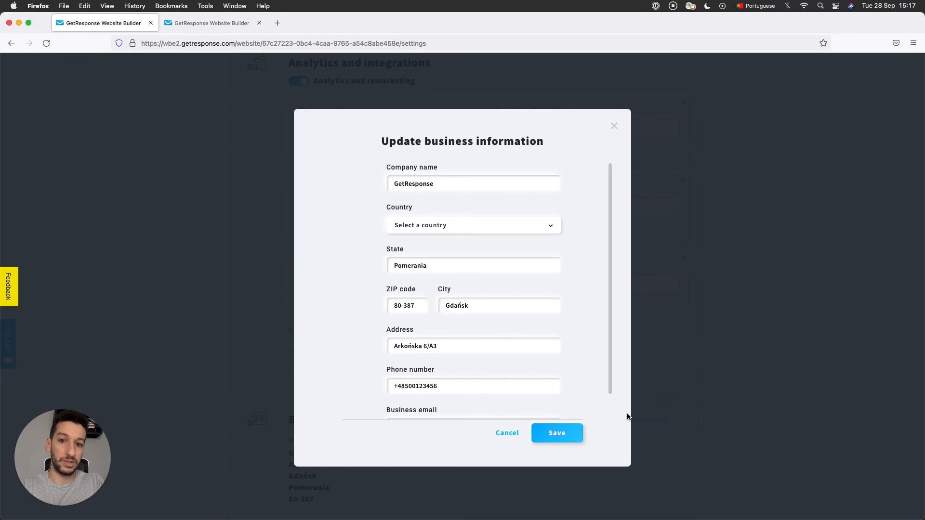
scroll(down, 3)
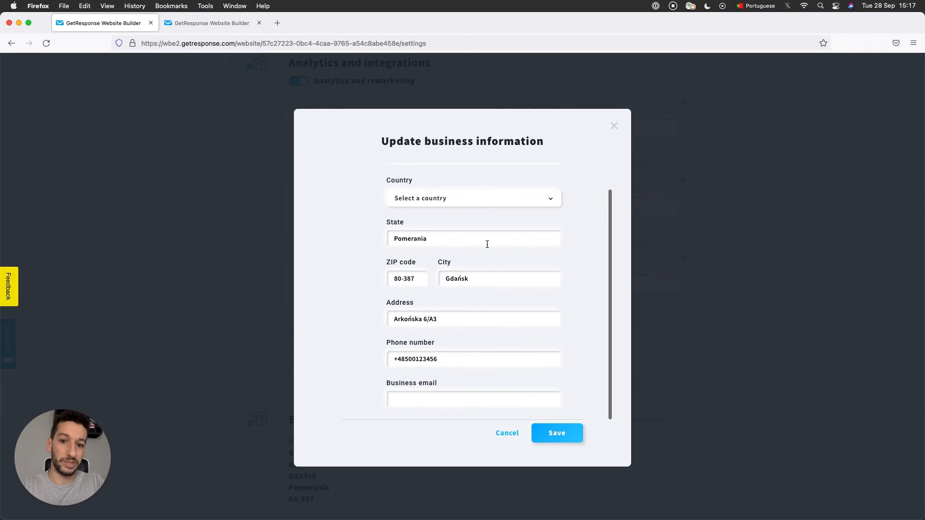